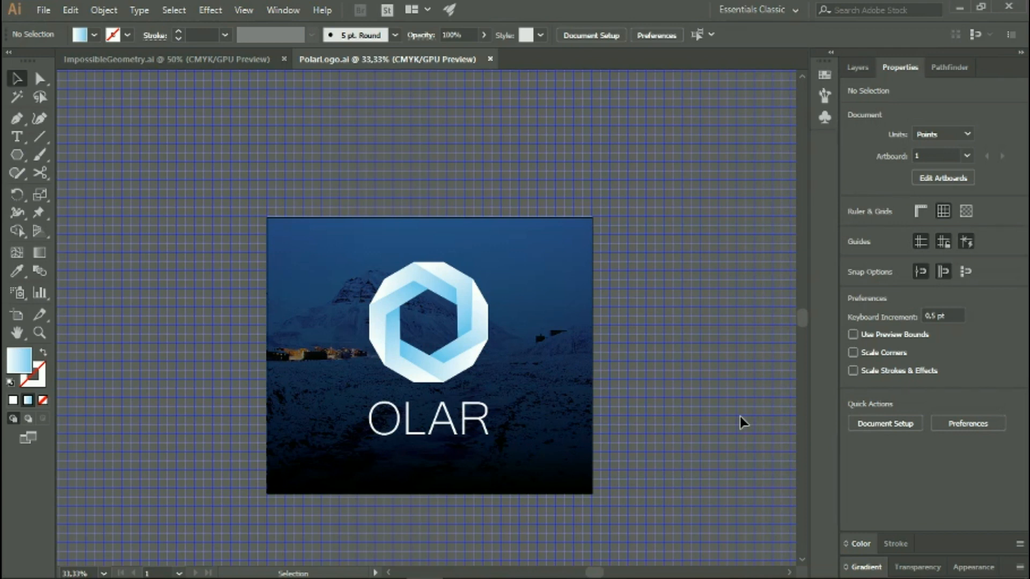
Step: Start a new document from the File menu, sized 1200 by 1200 pt in CMYK
left_click(38, 79)
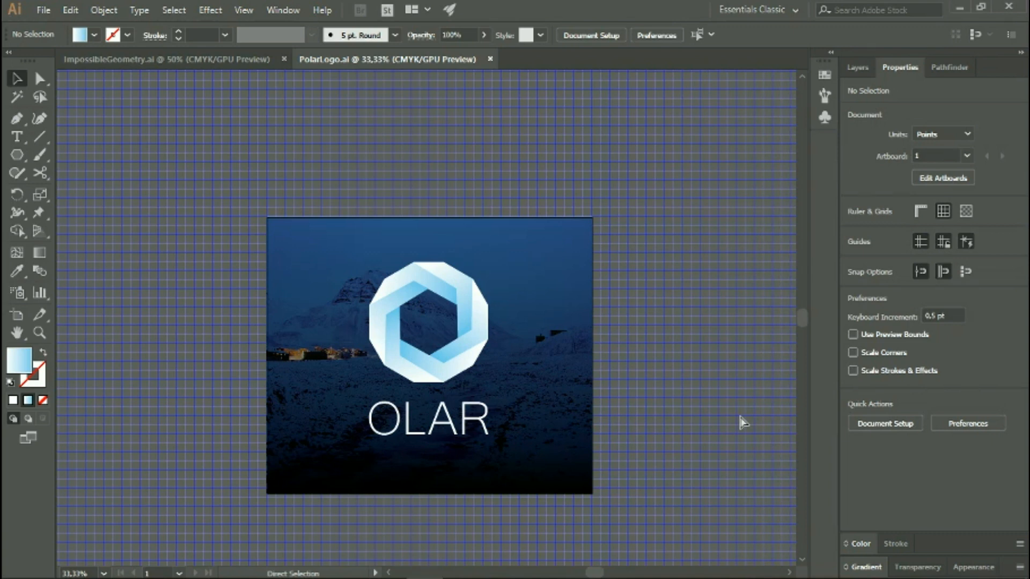
left_click(43, 9)
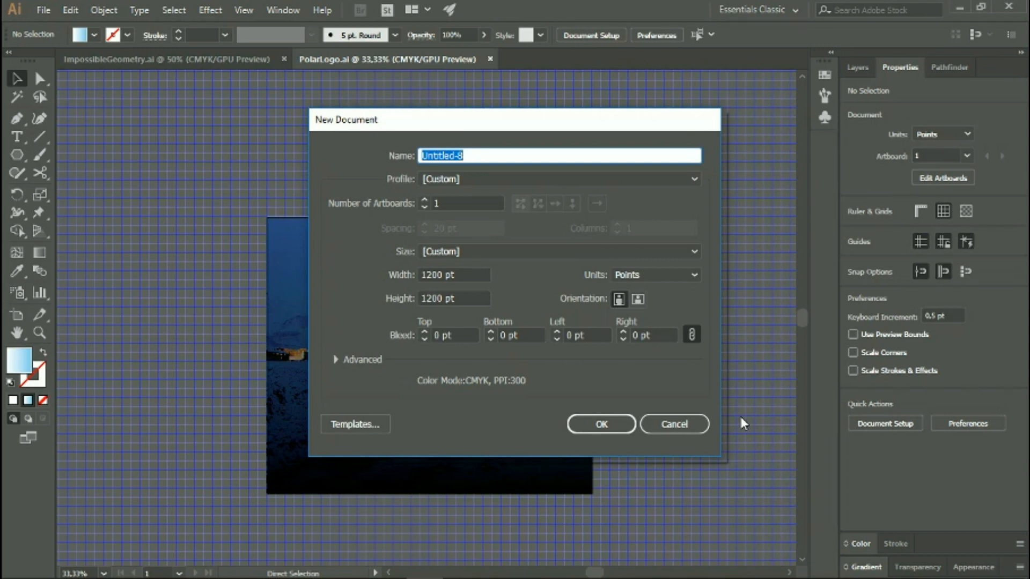
Step: Create the 1200 pt square document and toggle Snap to Grid from the View menu
left_click(673, 424)
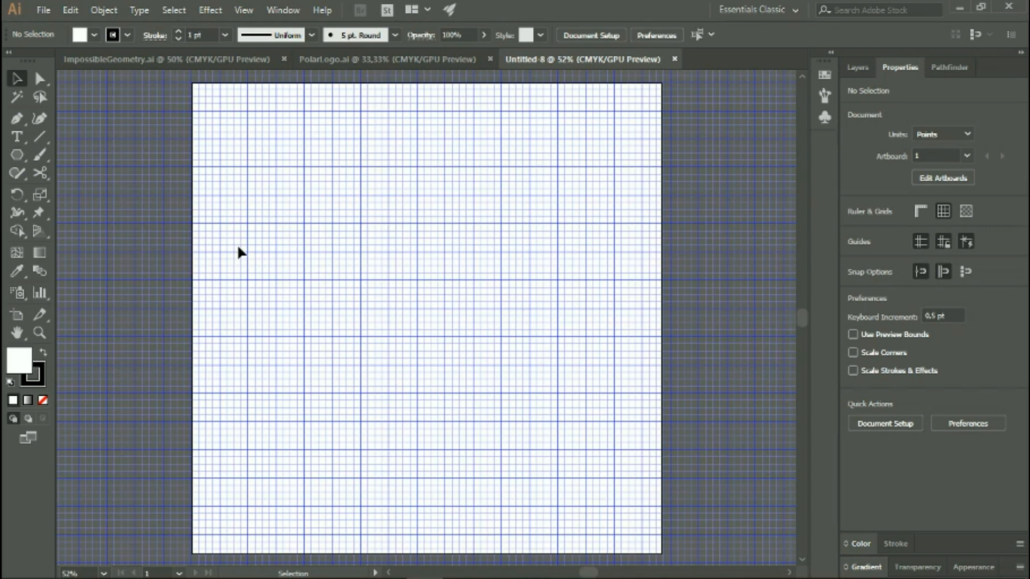
mouse_move(238, 7)
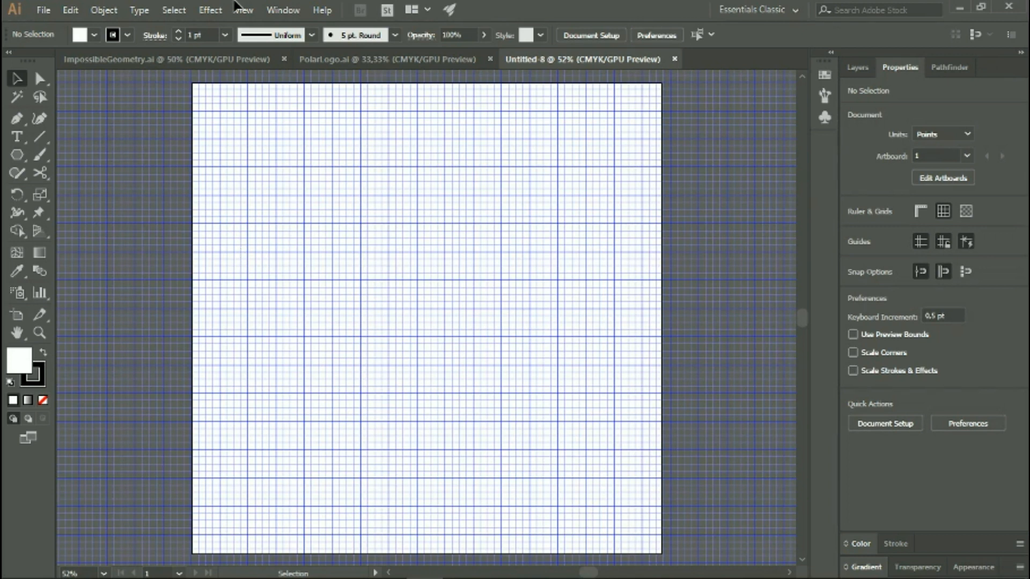
left_click(244, 9)
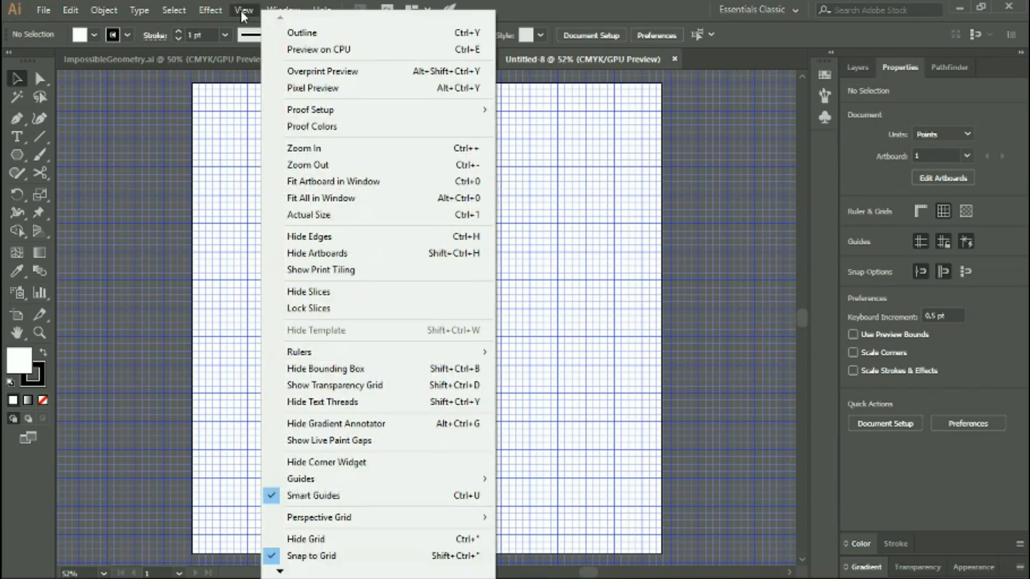
mouse_move(306, 538)
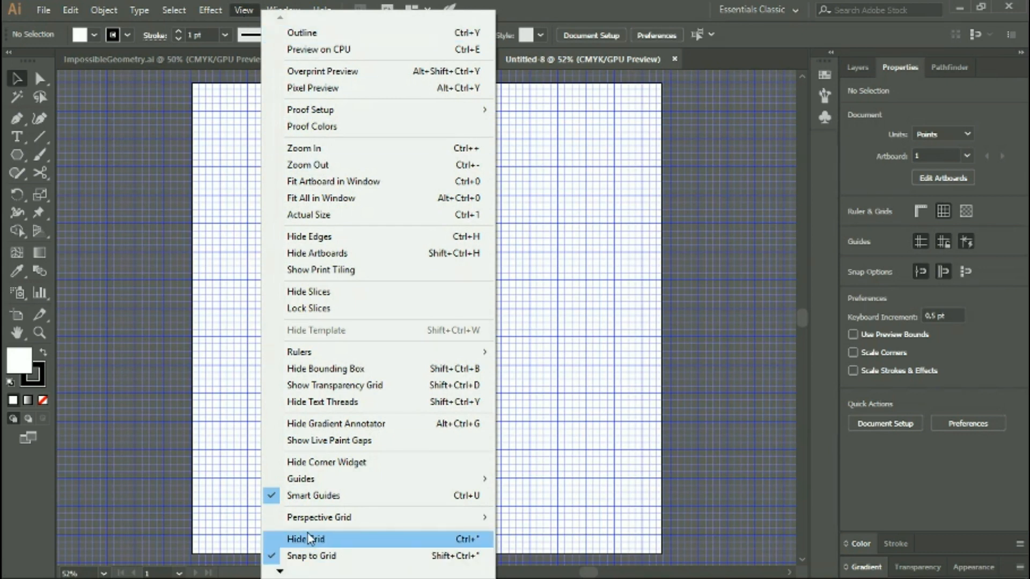
mouse_move(311, 555)
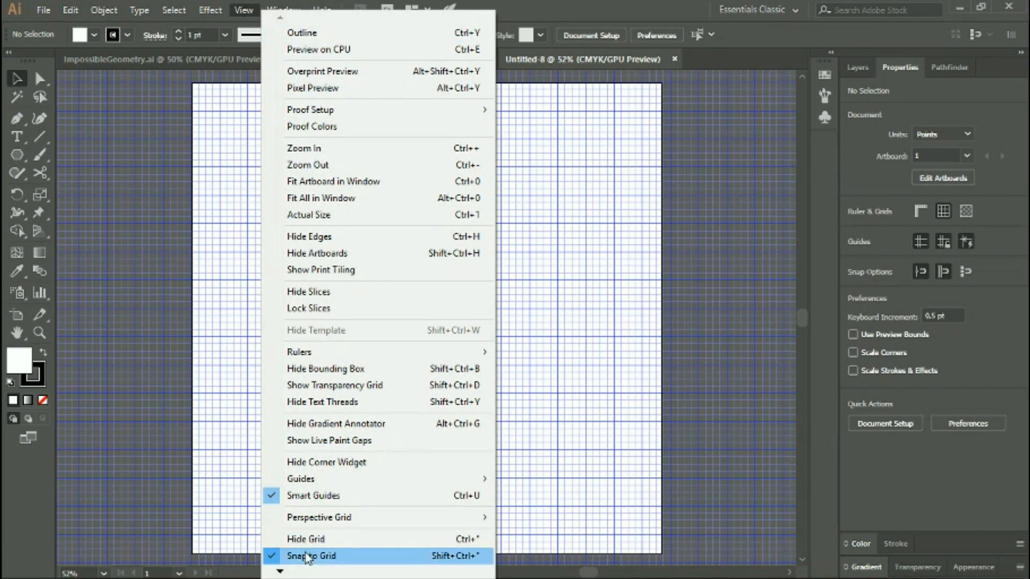
left_click(311, 556)
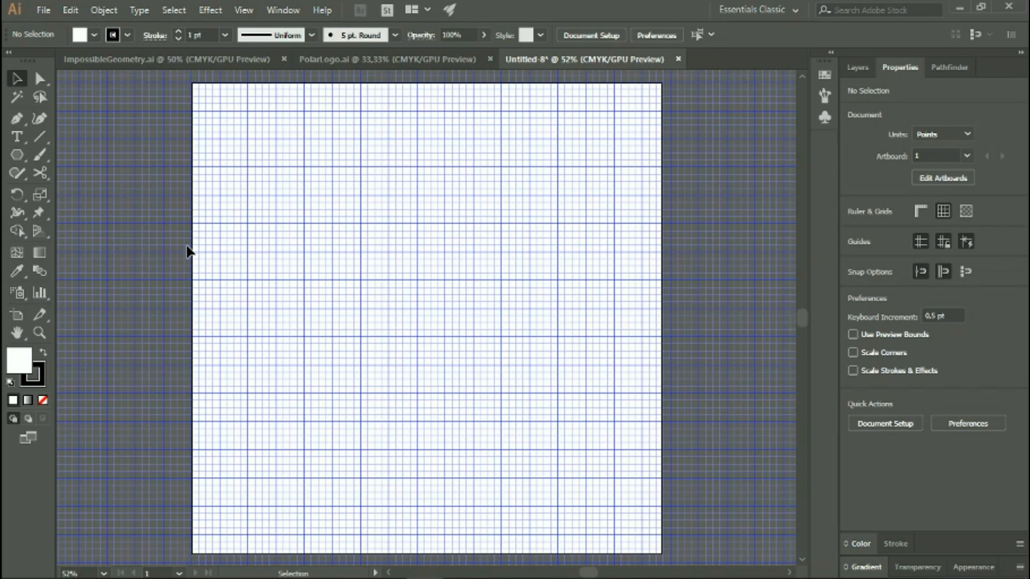
mouse_move(12, 9)
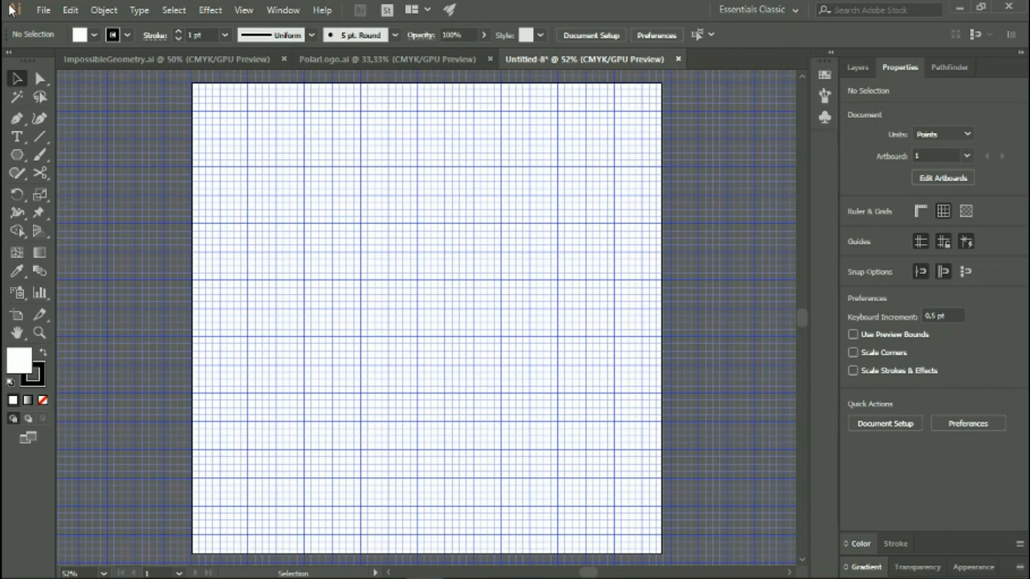
left_click(69, 9)
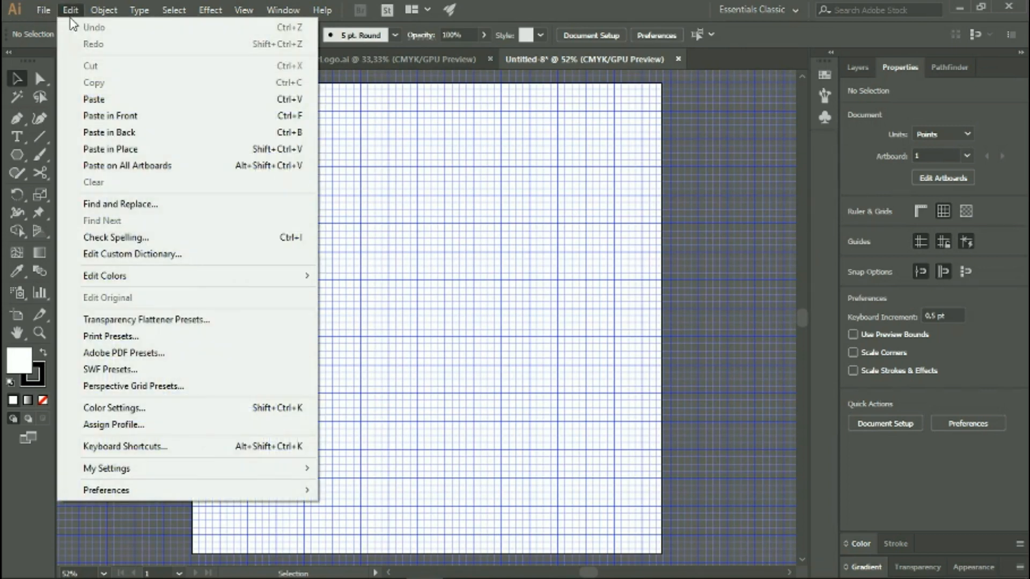
mouse_move(106, 490)
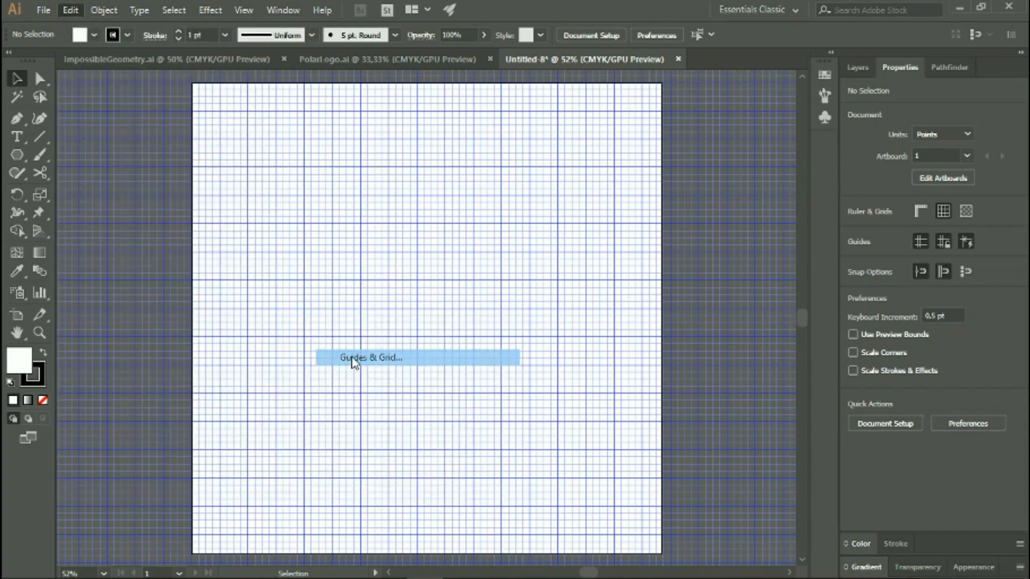
left_click(370, 357)
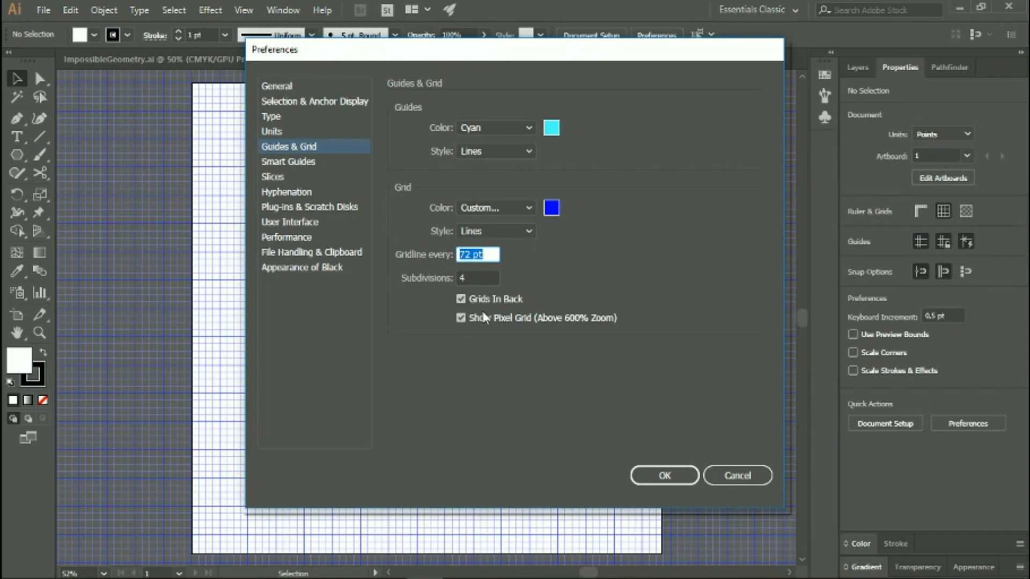
left_click(477, 277)
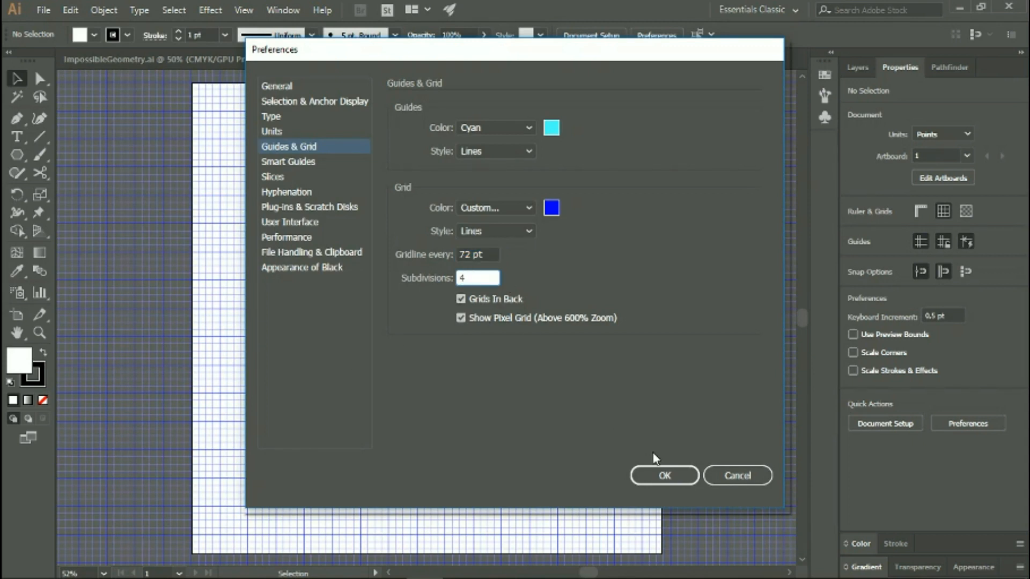
left_click(664, 475)
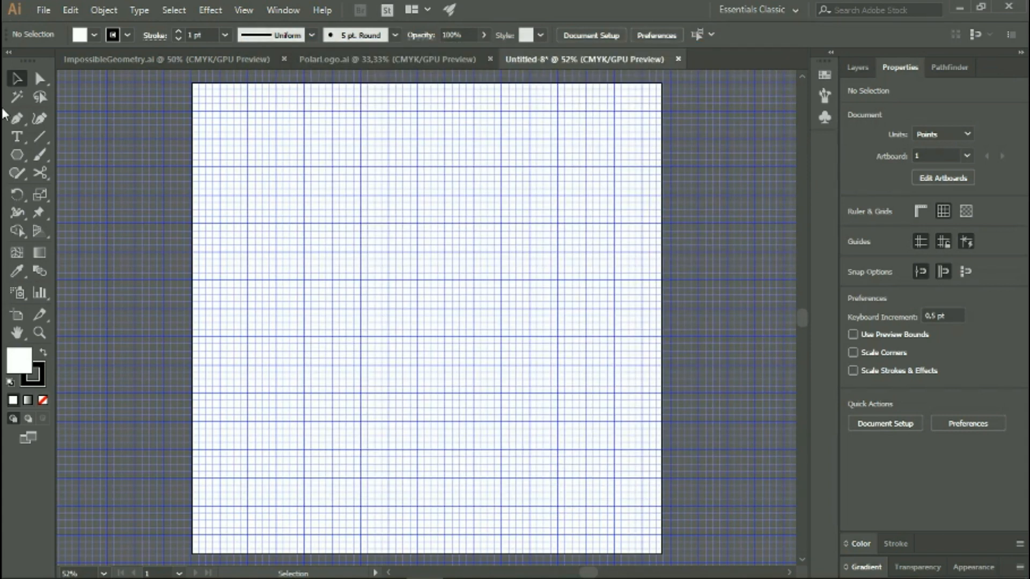
Step: Draw a hexagon with the Polygon tool, set its height to 288 pt and remove its fill
left_click(16, 154)
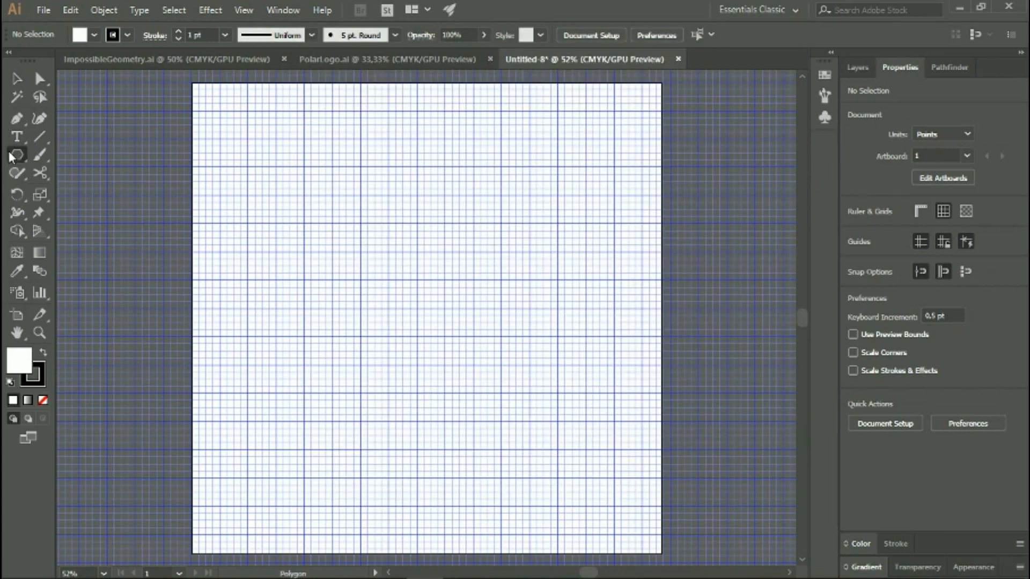
left_click(17, 155)
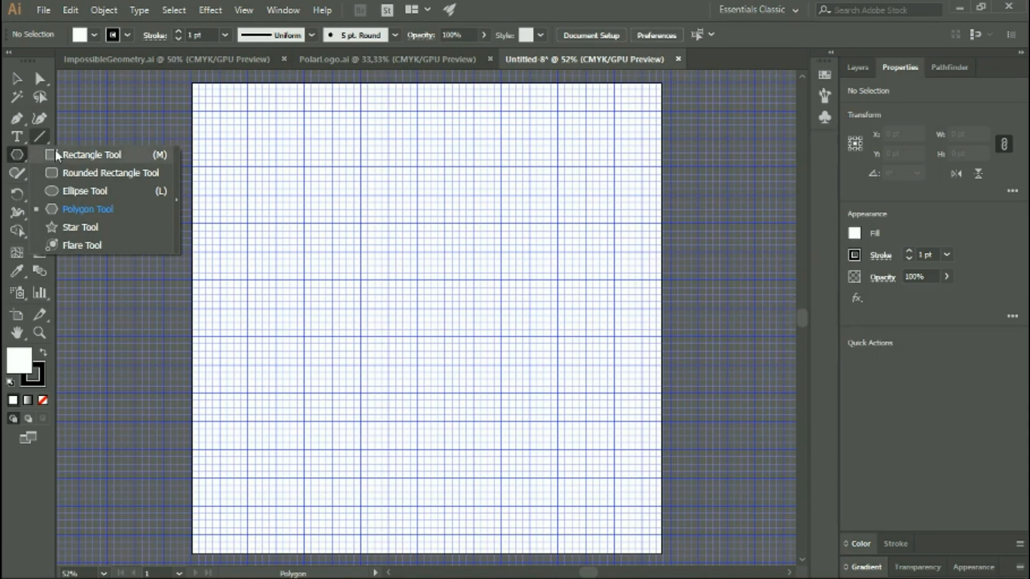
mouse_move(87, 210)
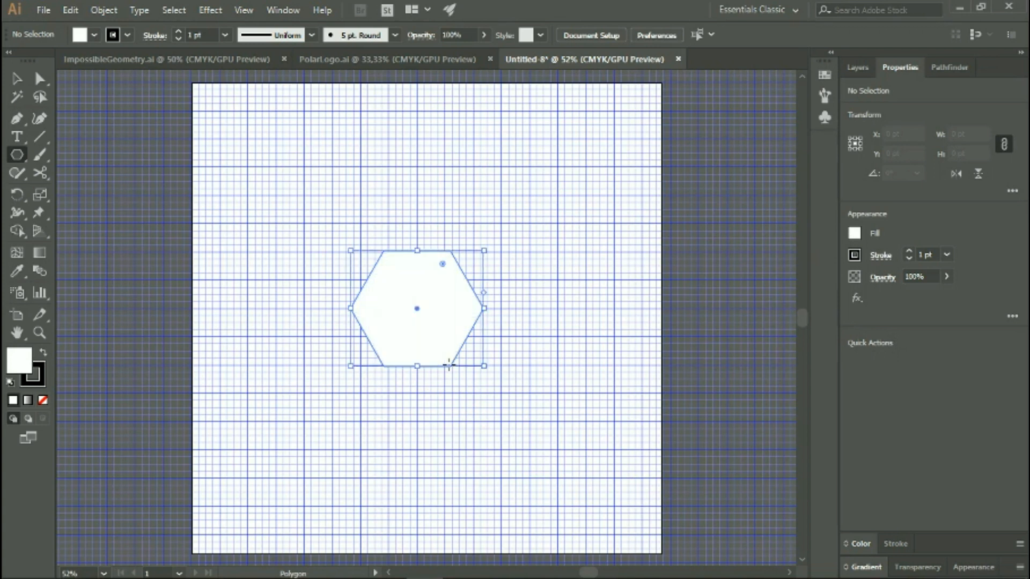
left_click(417, 309)
type("288")
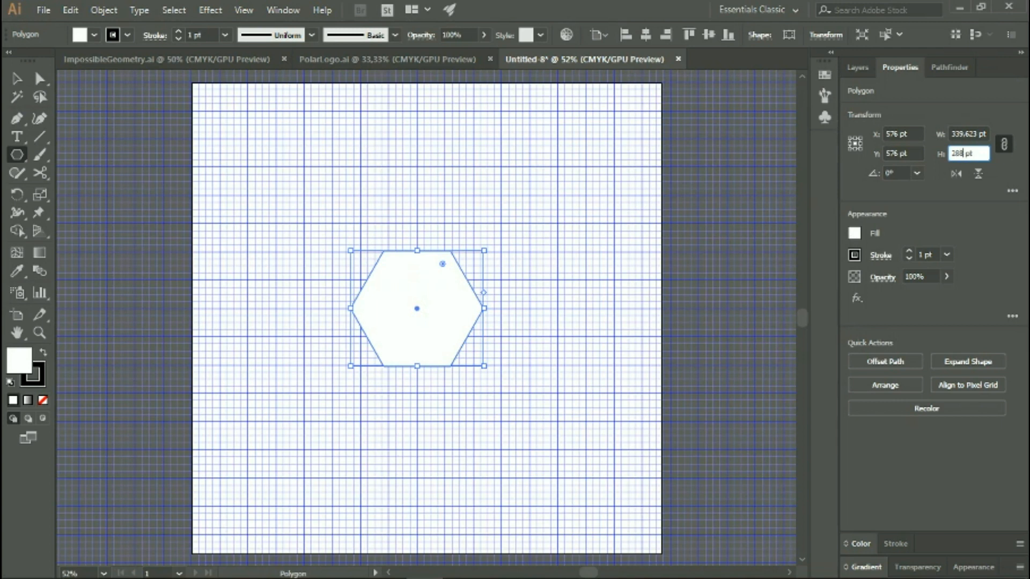
key("Return")
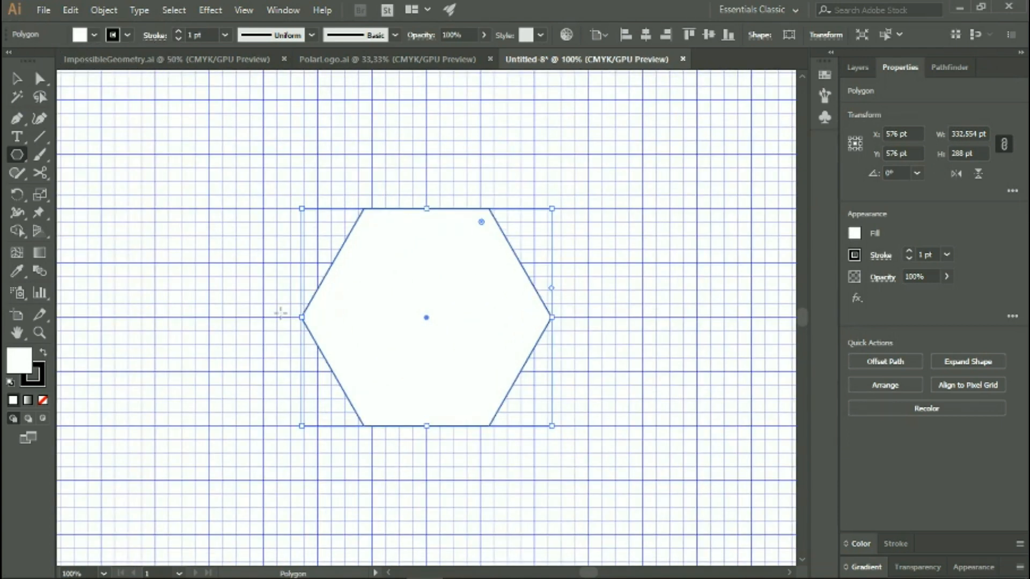
mouse_move(43, 400)
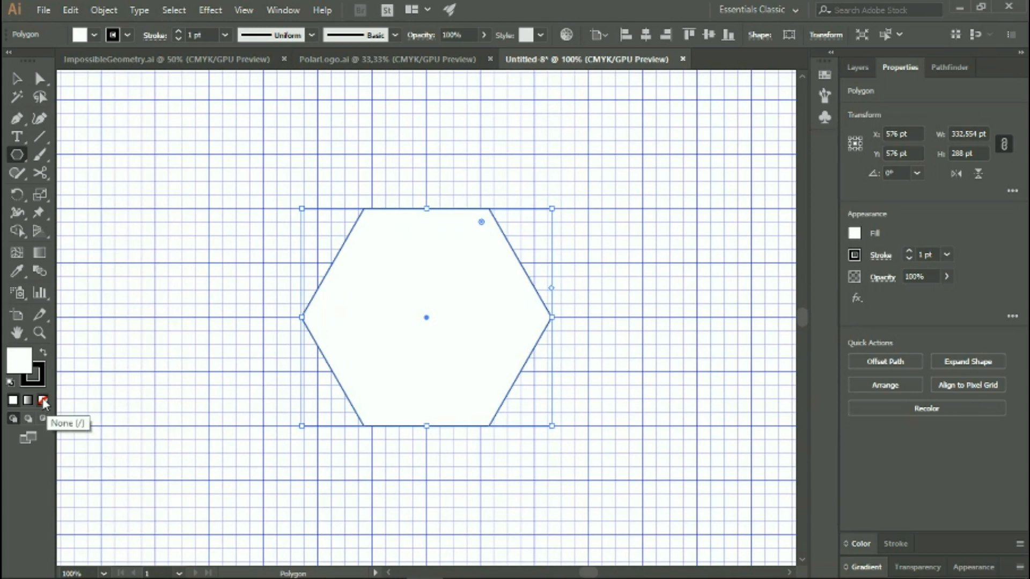
left_click(42, 400)
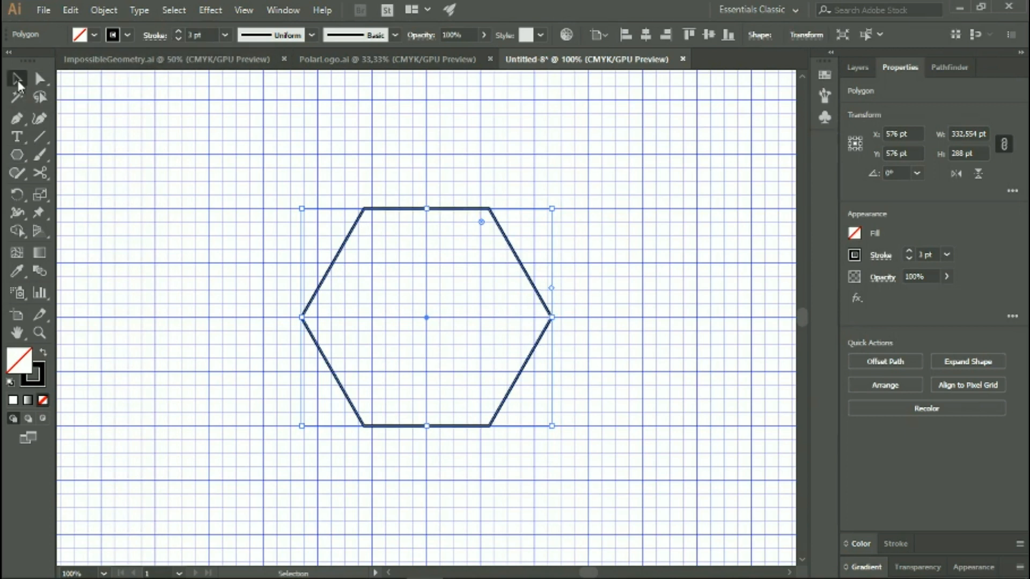
Step: Show rulers with Ctrl+R and place vertical and horizontal guides through the hexagon's centre
left_click(460, 388)
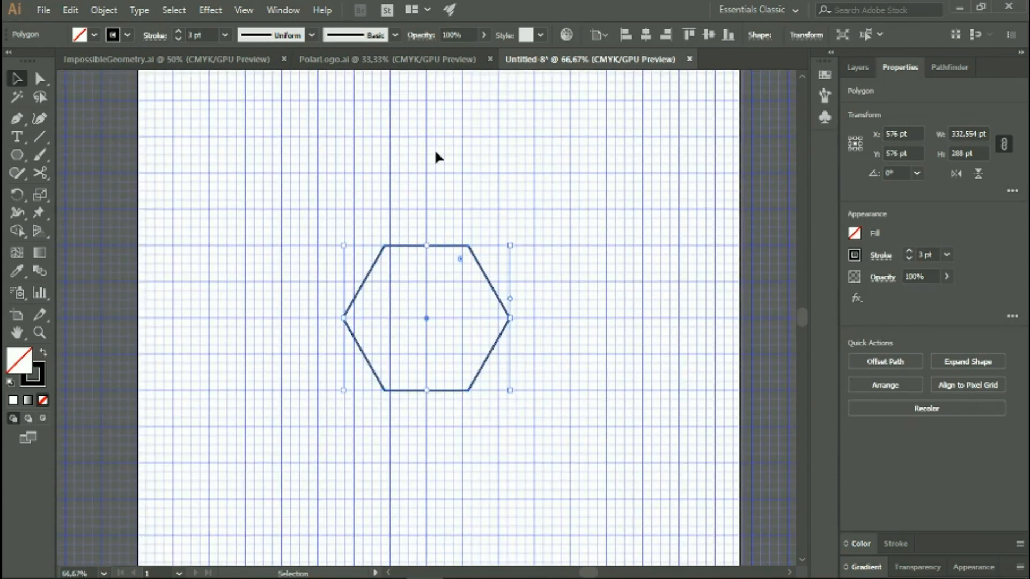
left_click(38, 78)
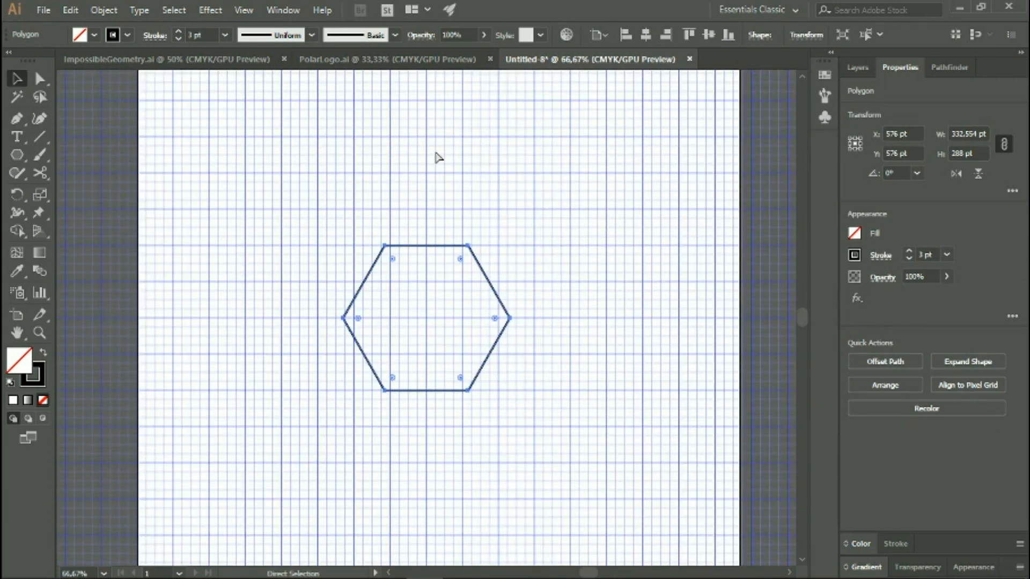
key("ctrl+r")
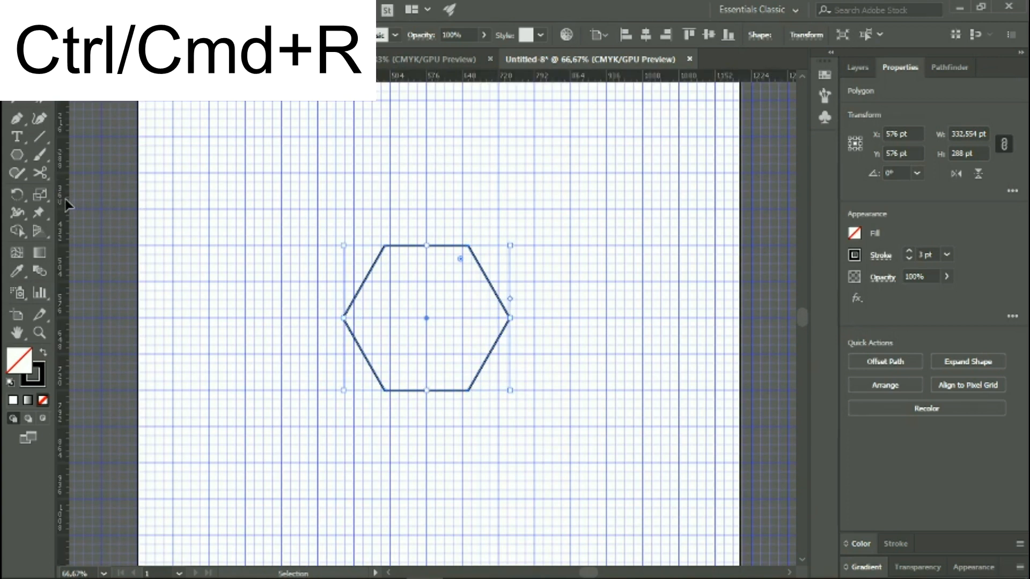
key("ctrl+r")
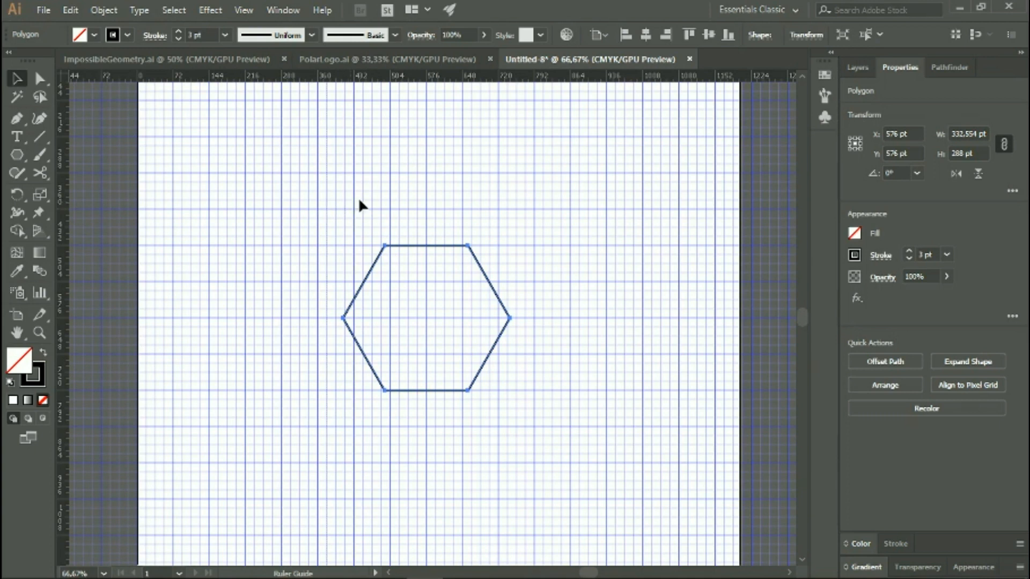
mouse_move(426, 209)
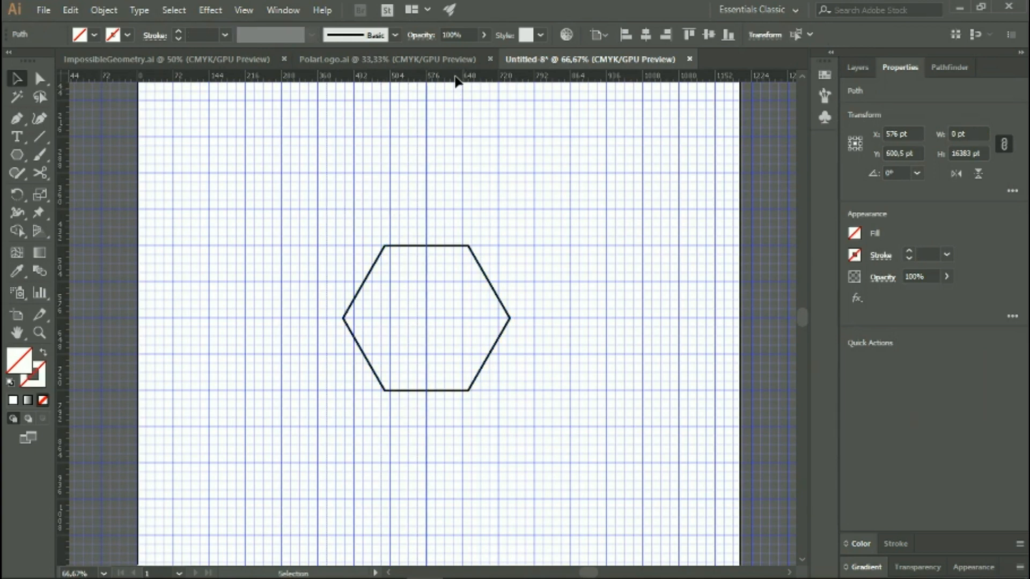
mouse_move(443, 318)
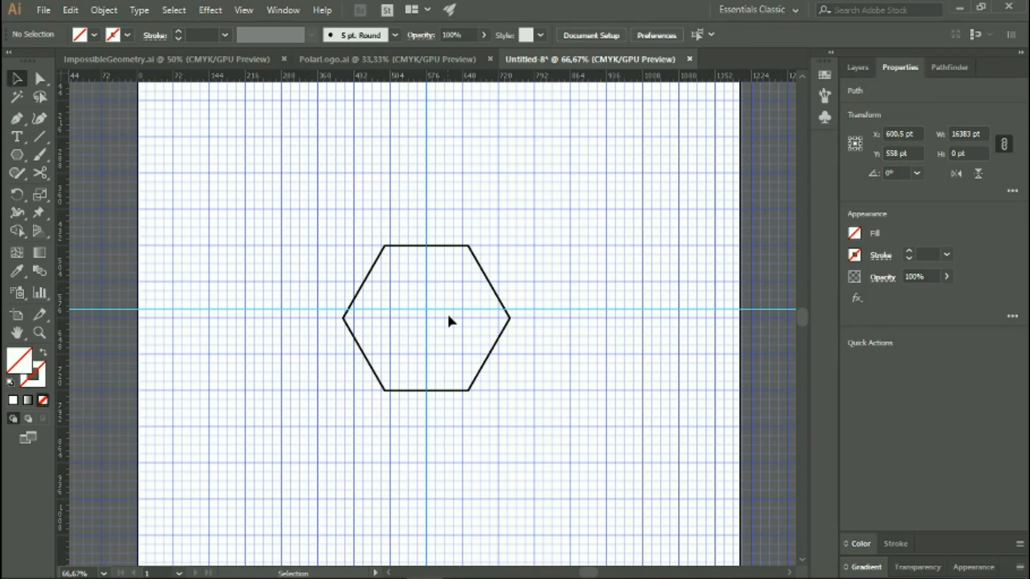
left_click(238, 206)
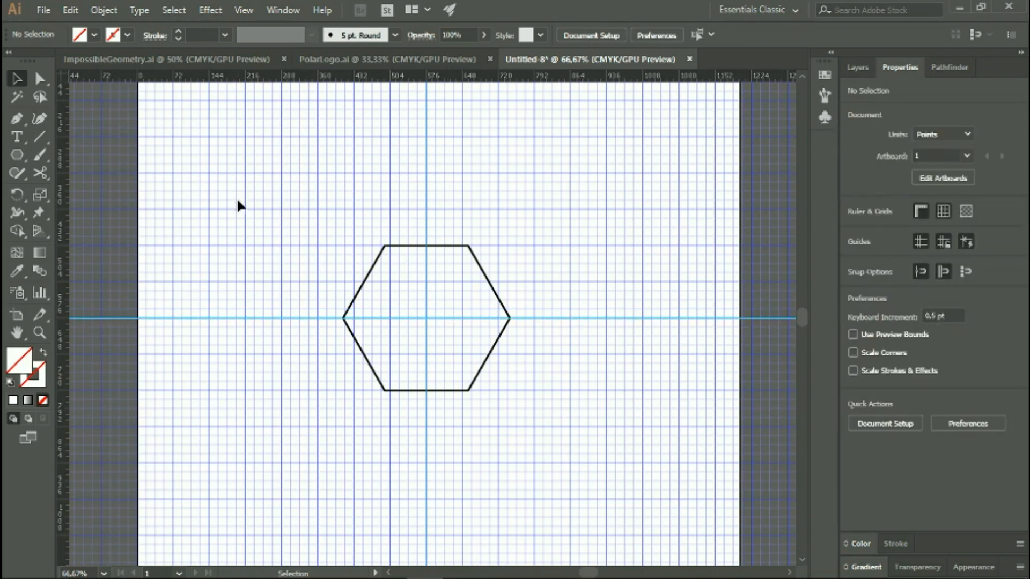
Step: Add an 11-sided polygon around the hexagon and copy the hexagon's outline style with the Eyedropper
left_click(16, 154)
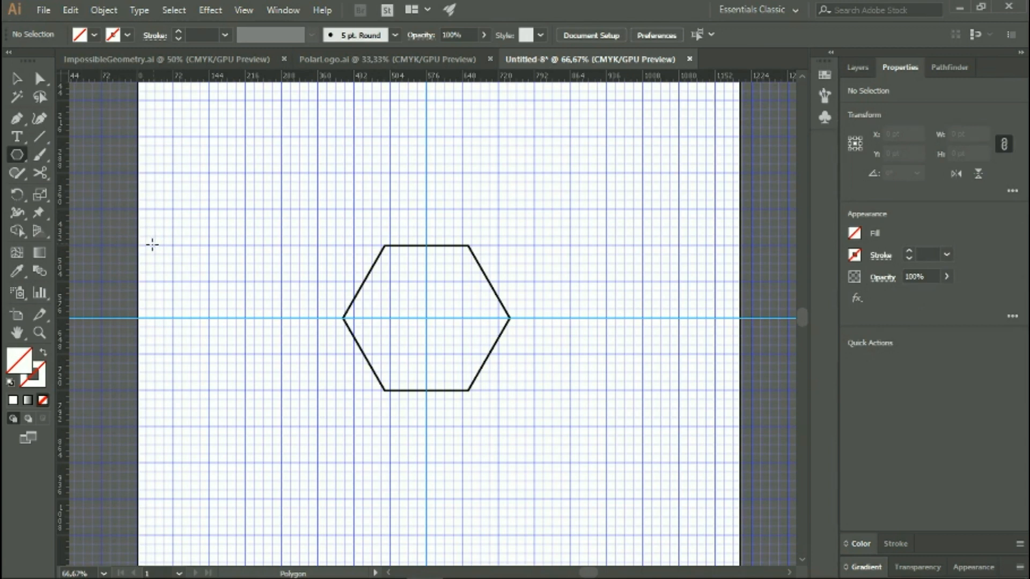
mouse_move(149, 248)
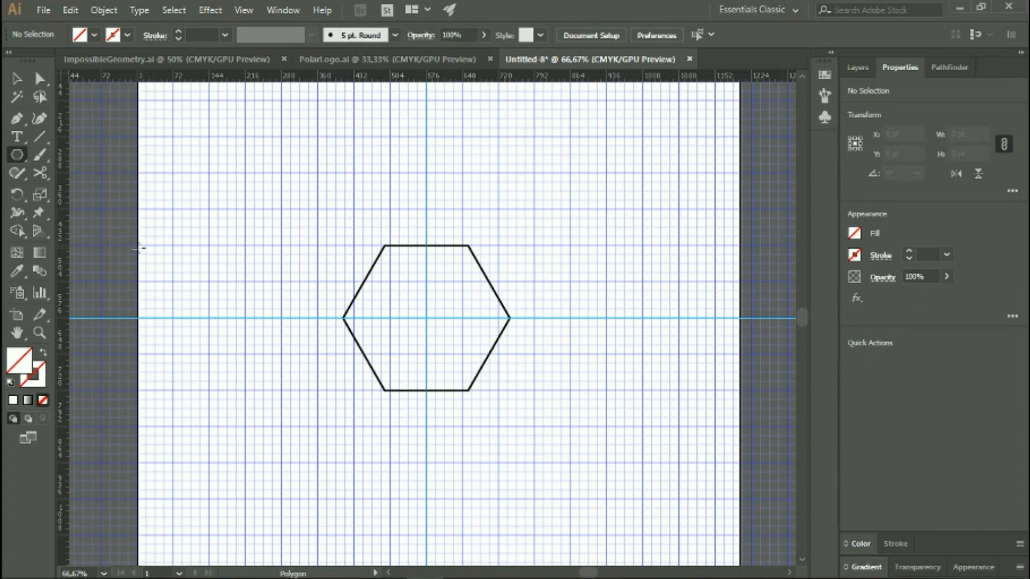
mouse_move(449, 337)
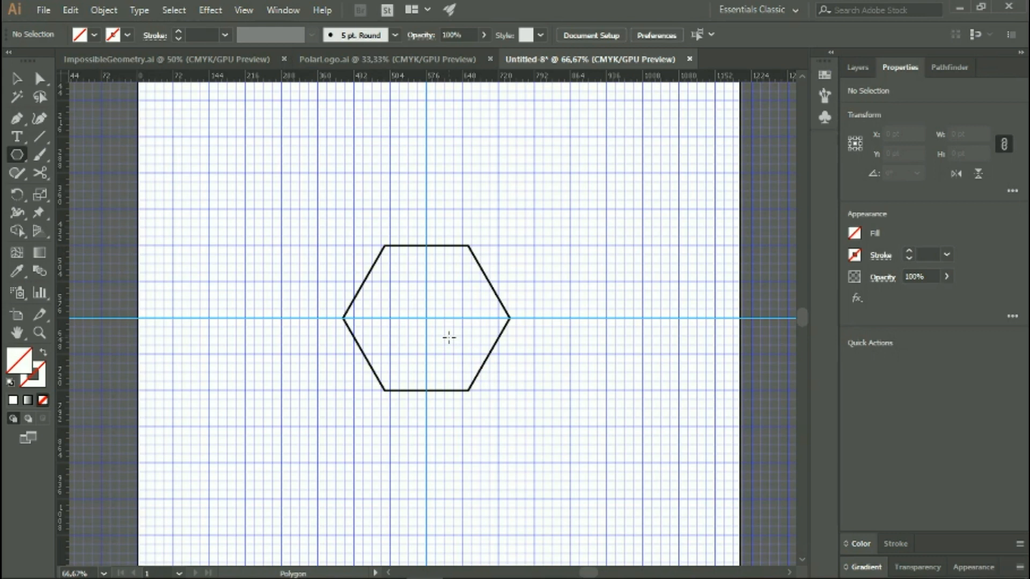
mouse_move(426, 317)
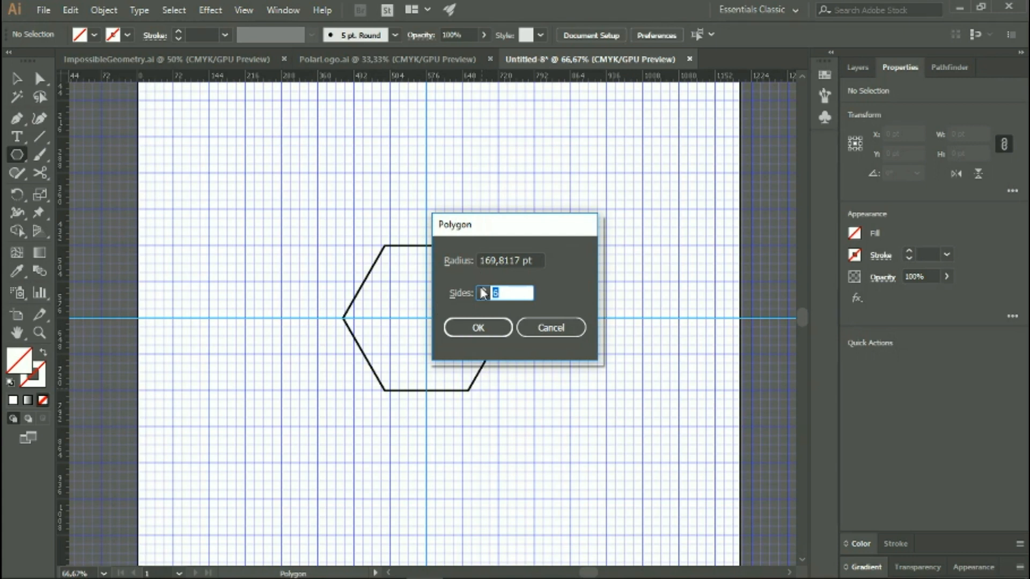
type("11")
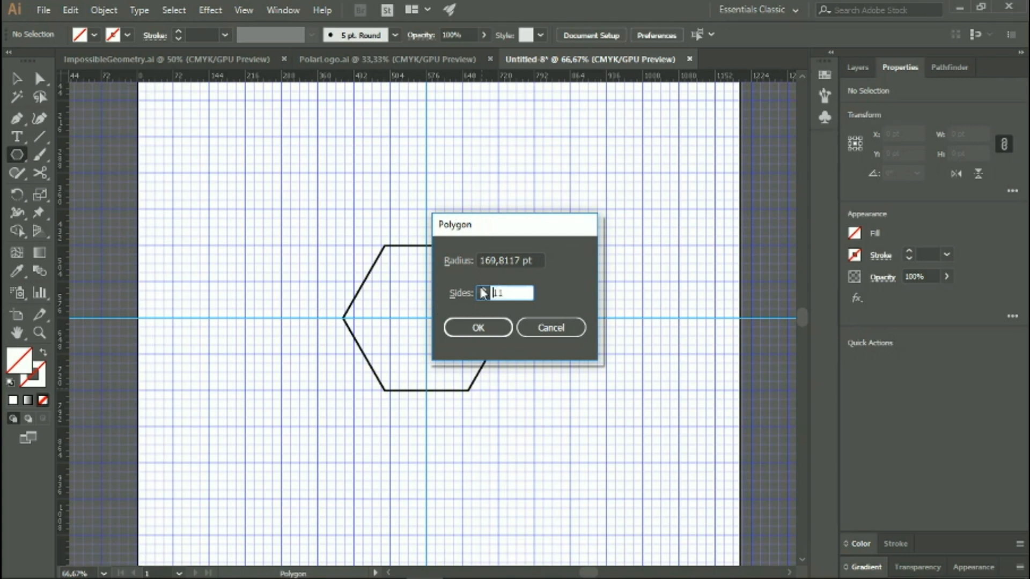
left_click(476, 327)
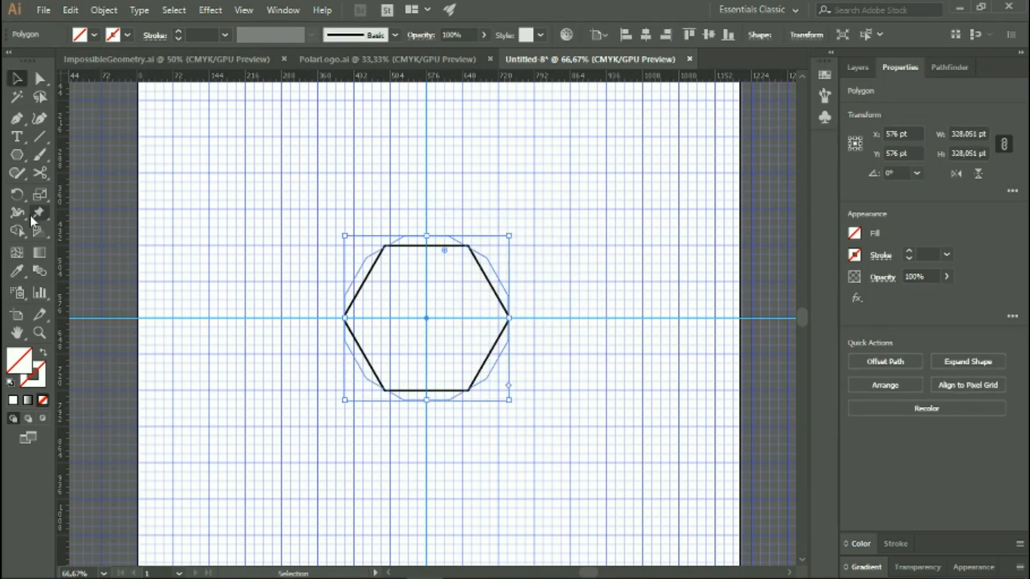
left_click(16, 272)
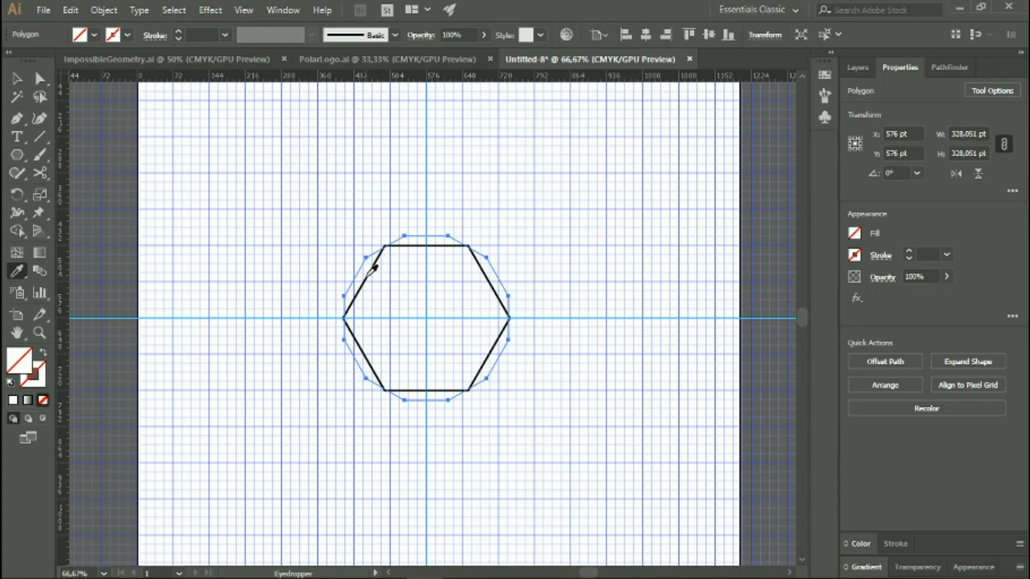
left_click(16, 78)
type("576")
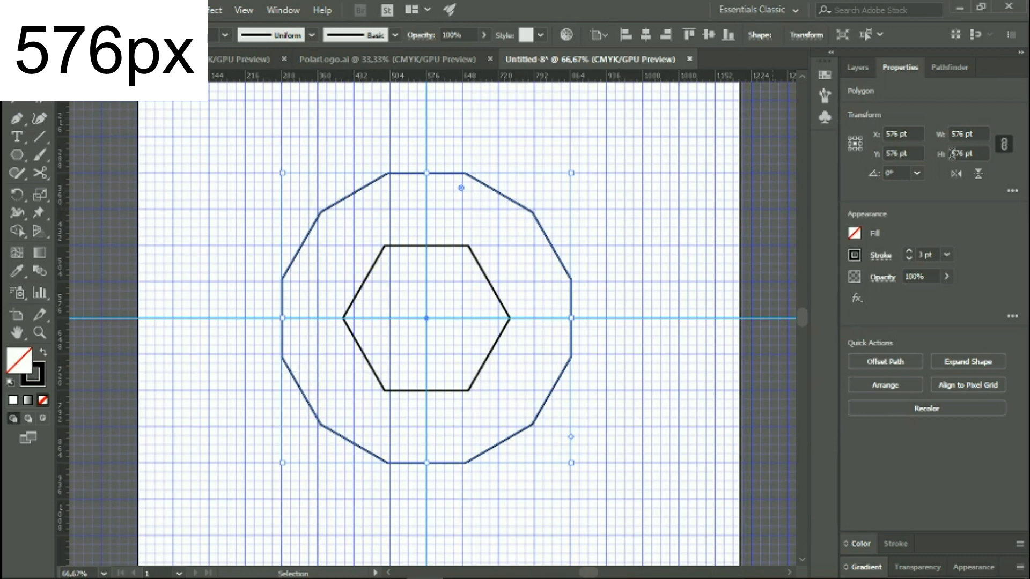
mouse_move(936, 128)
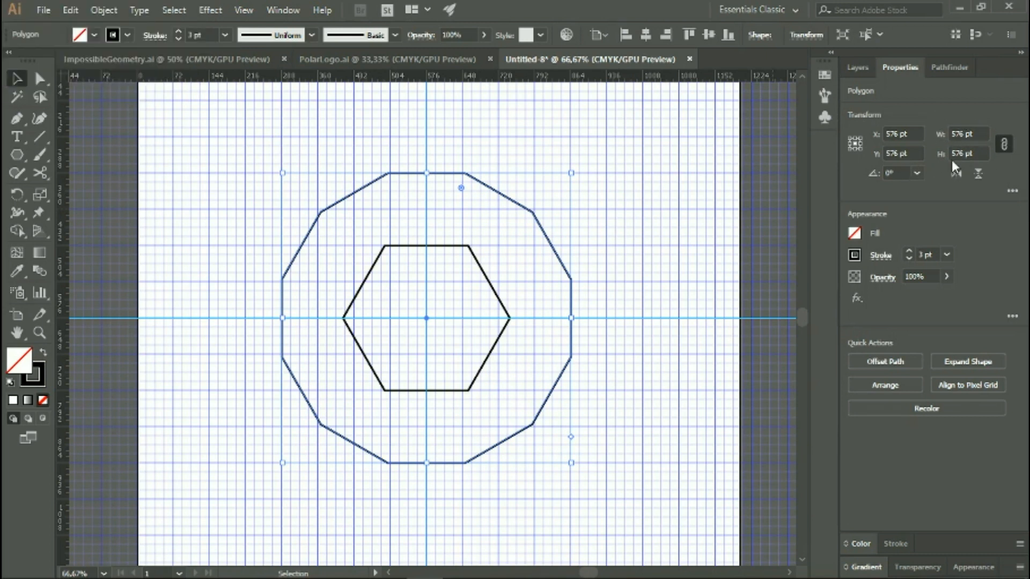
mouse_move(665, 195)
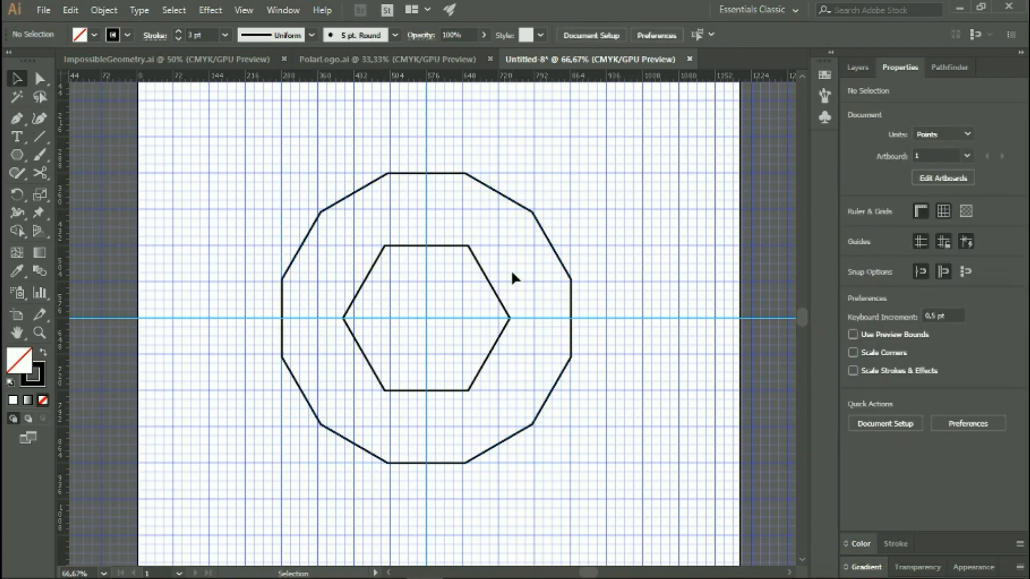
mouse_move(492, 292)
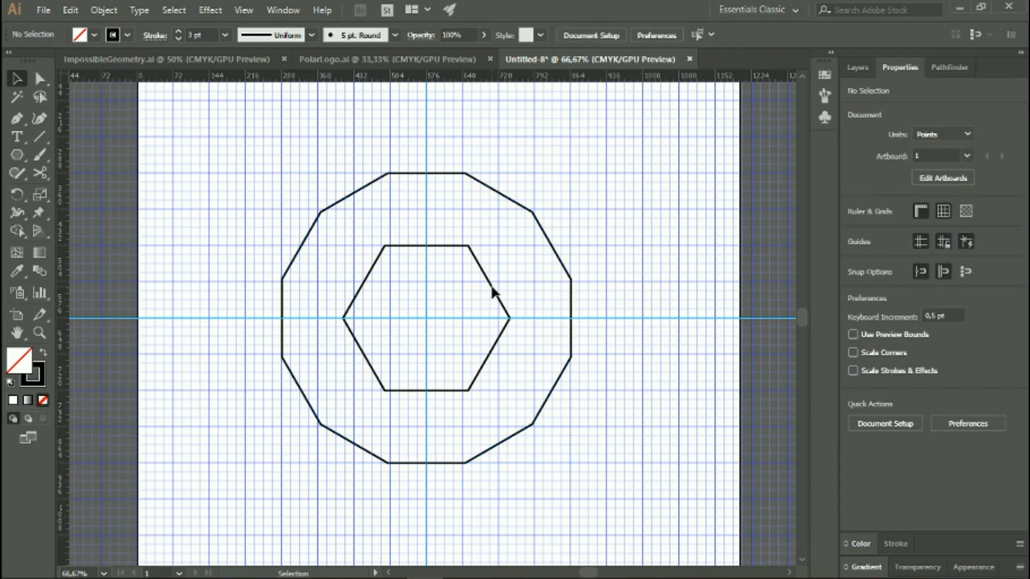
Step: Select the inner hexagon to rotate it 270° so it stands on a point
left_click(427, 318)
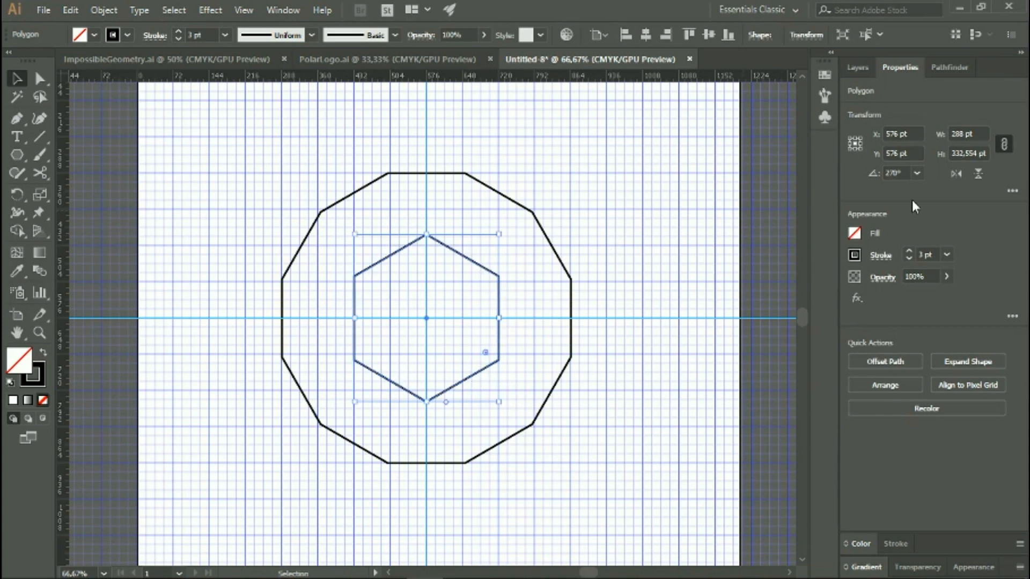
mouse_move(984, 127)
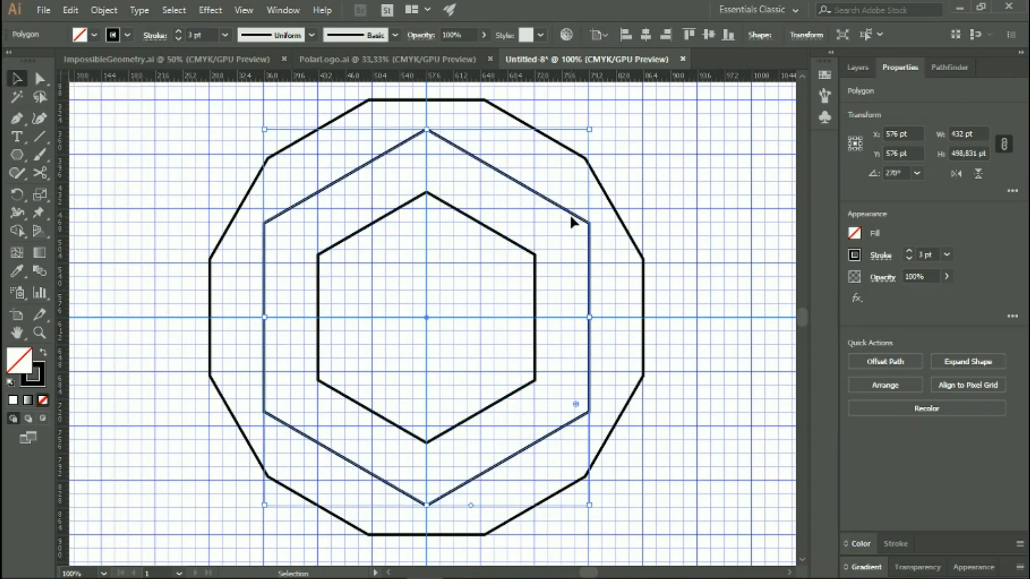
mouse_move(572, 222)
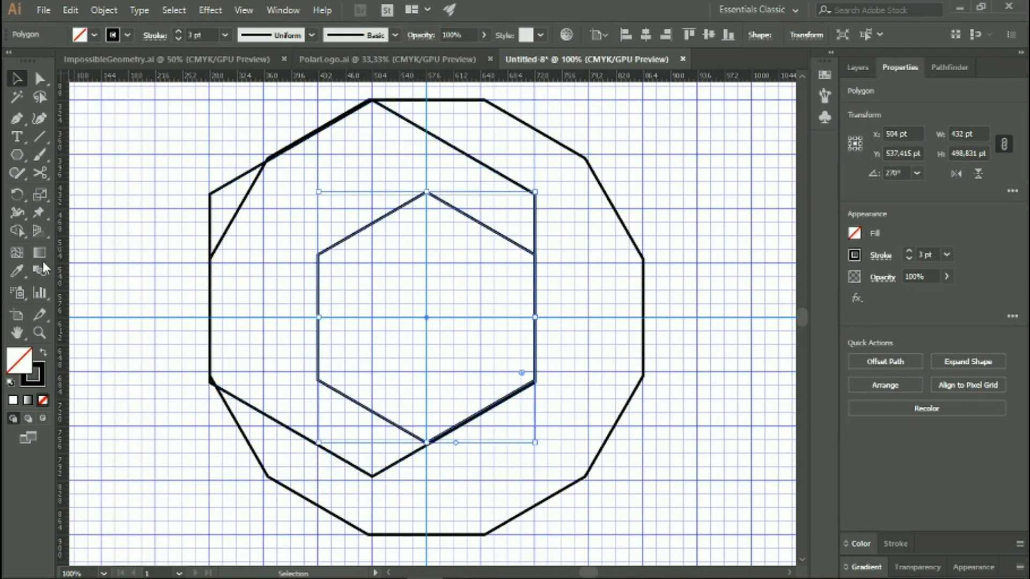
Step: Colour the inner hexagon's stroke red and place a shifted copy of the large hexagon down-right
double_click(18, 365)
type("EF0707")
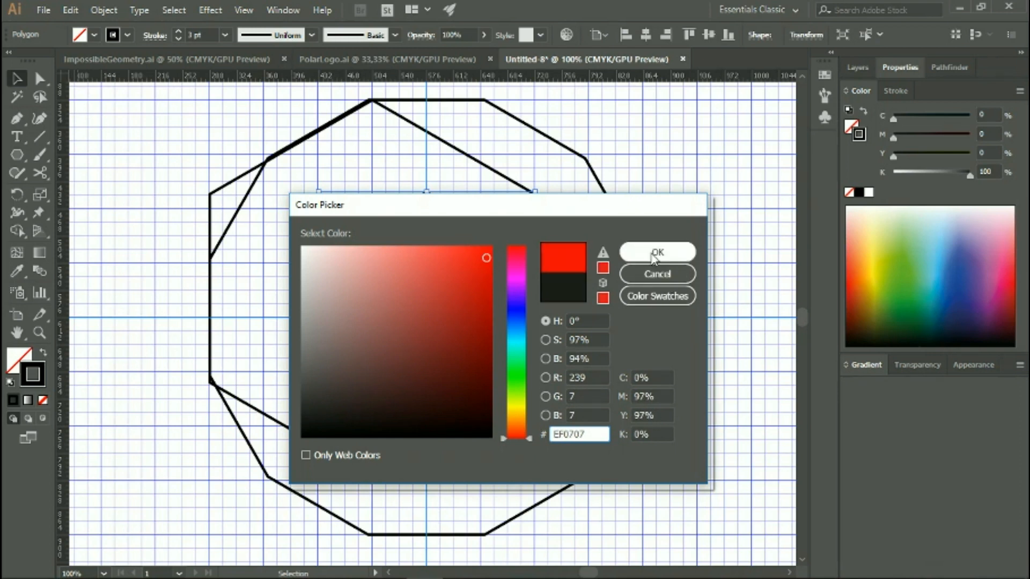
left_click(656, 252)
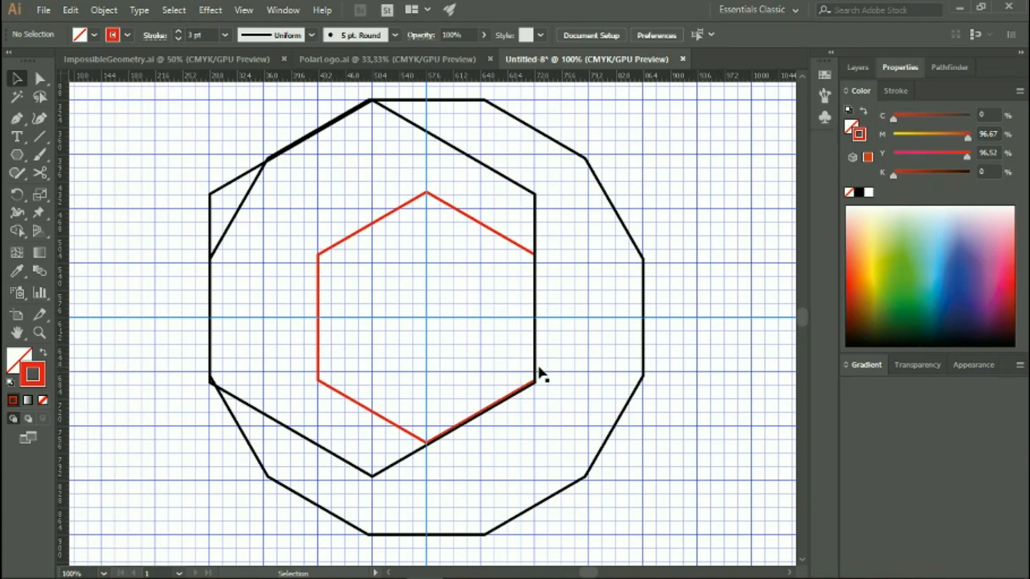
mouse_move(375, 229)
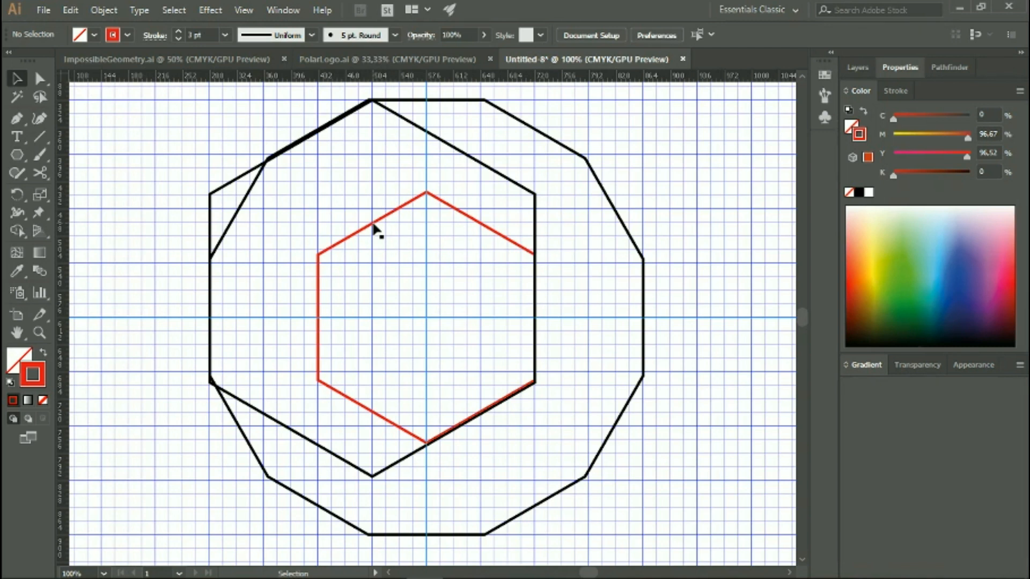
mouse_move(548, 386)
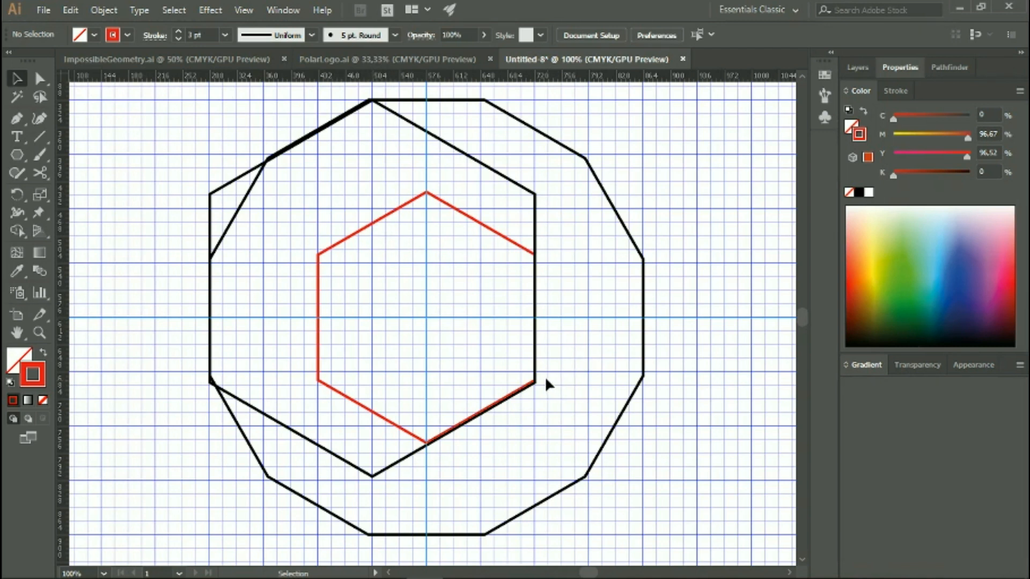
mouse_move(513, 370)
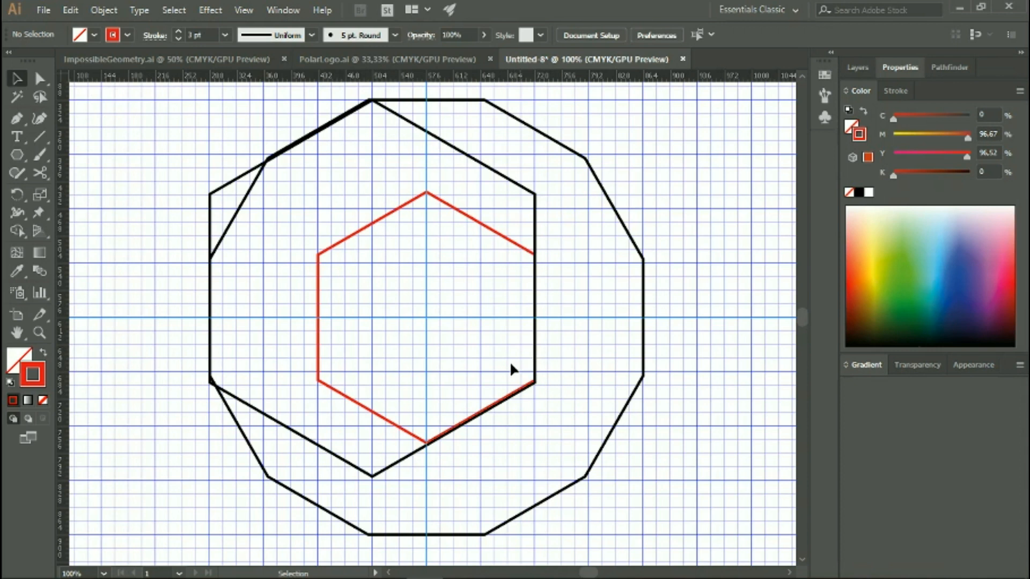
mouse_move(421, 130)
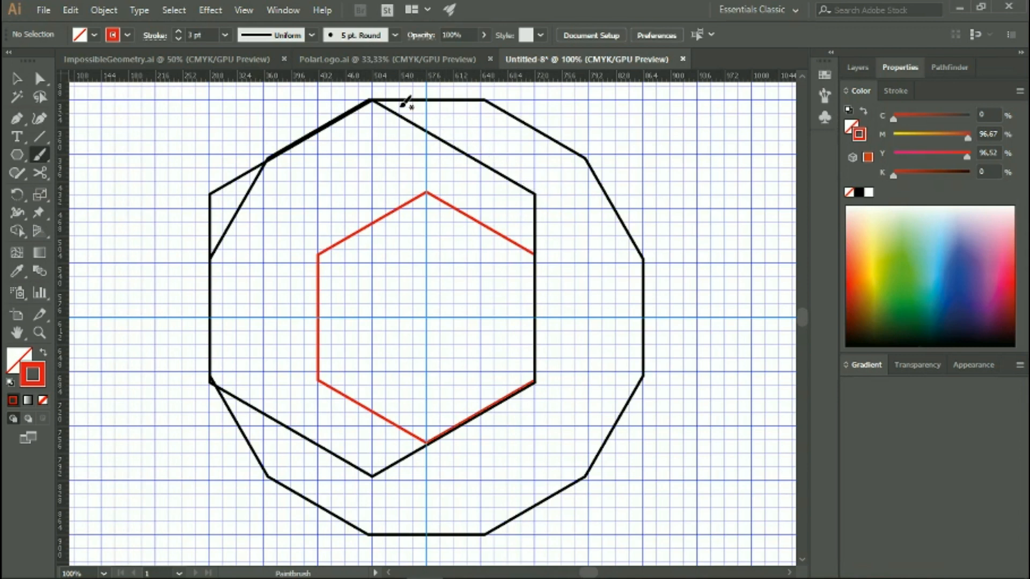
mouse_move(391, 83)
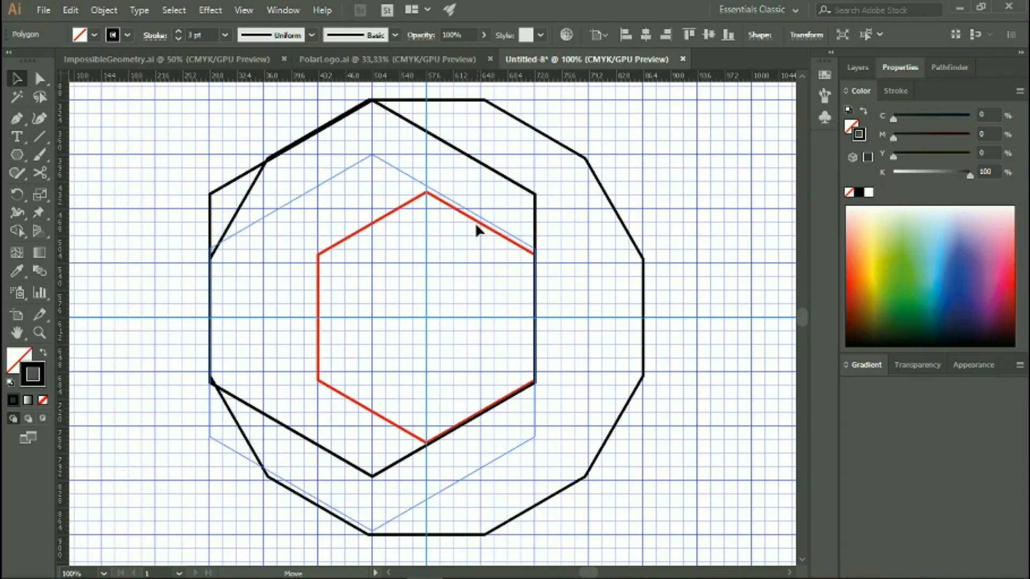
left_click(460, 223)
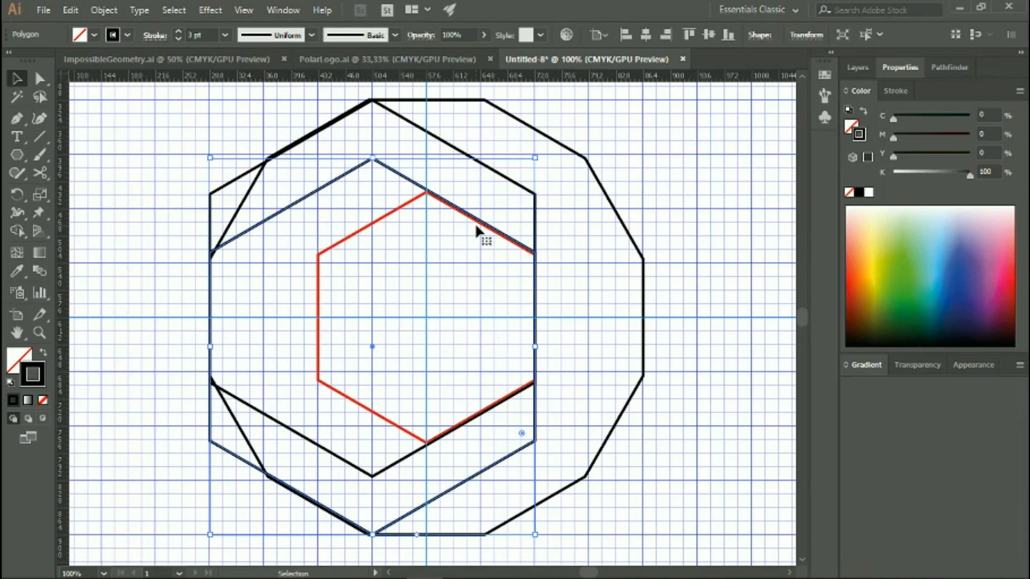
mouse_move(522, 256)
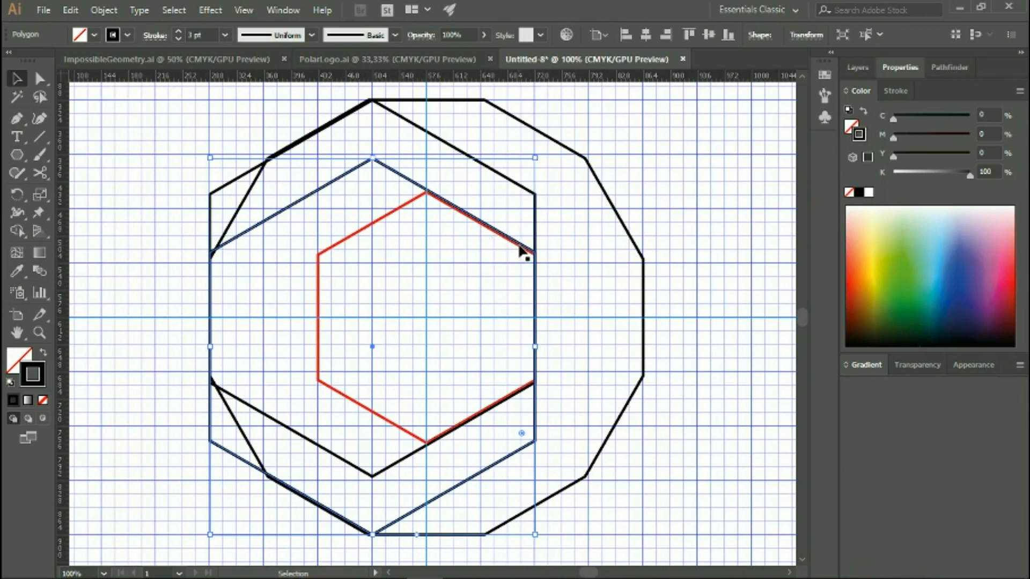
mouse_move(530, 274)
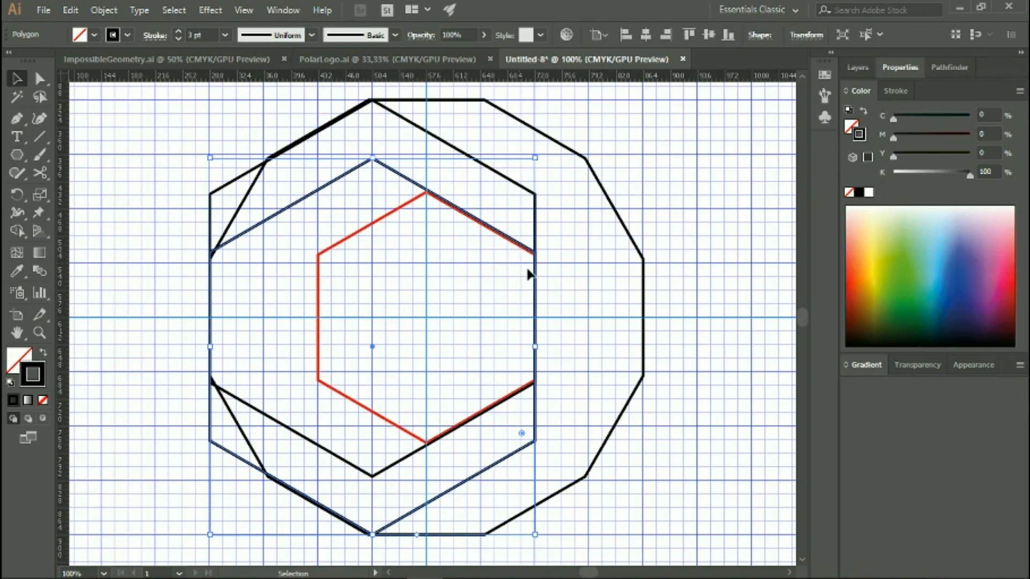
mouse_move(372, 161)
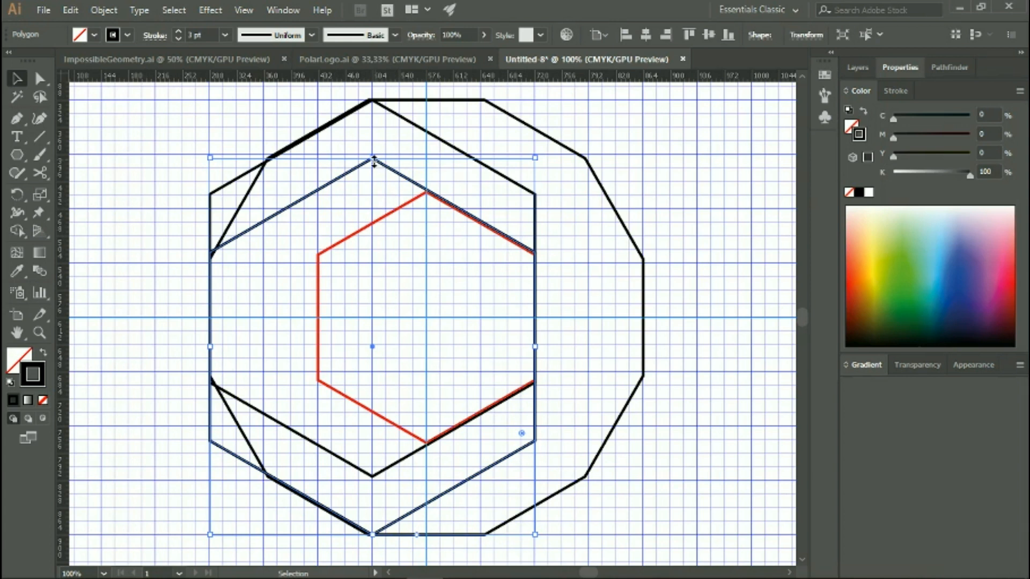
mouse_move(235, 238)
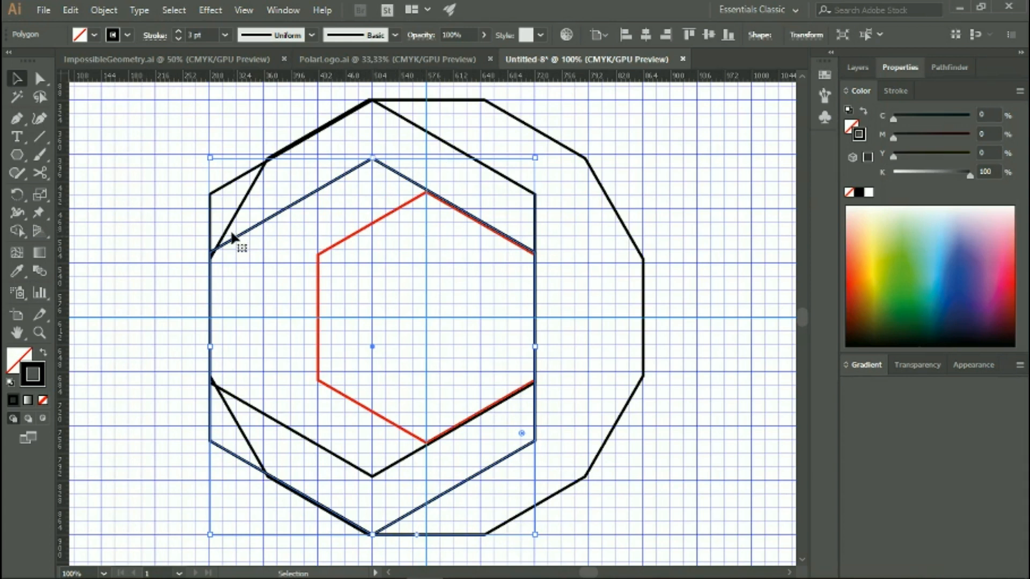
mouse_move(220, 262)
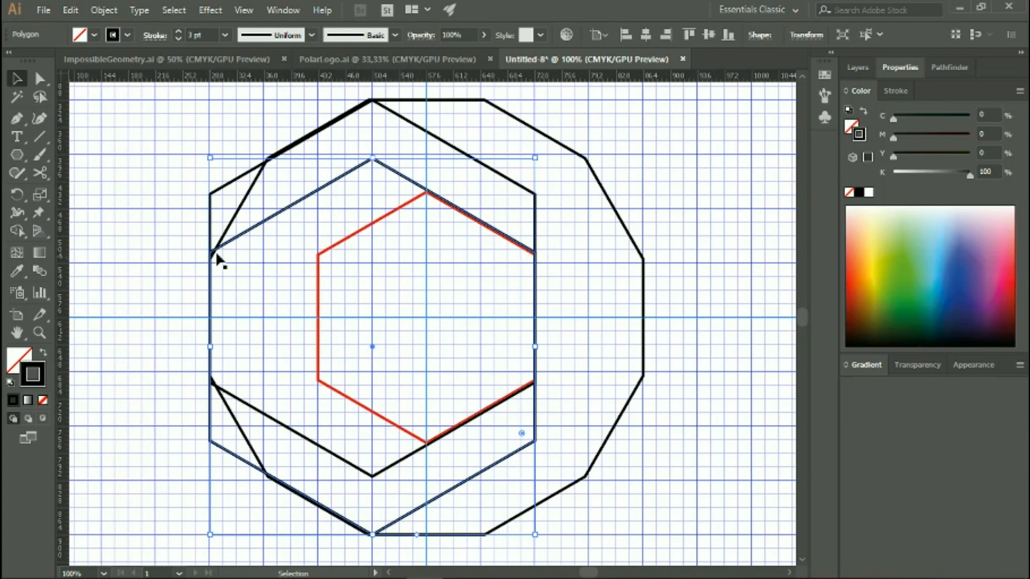
mouse_move(215, 266)
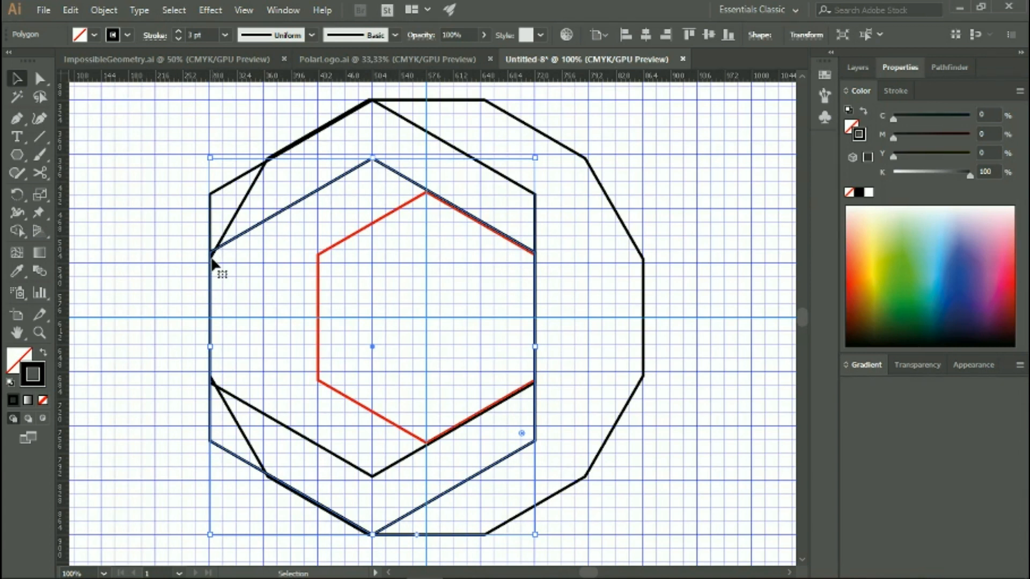
mouse_move(217, 263)
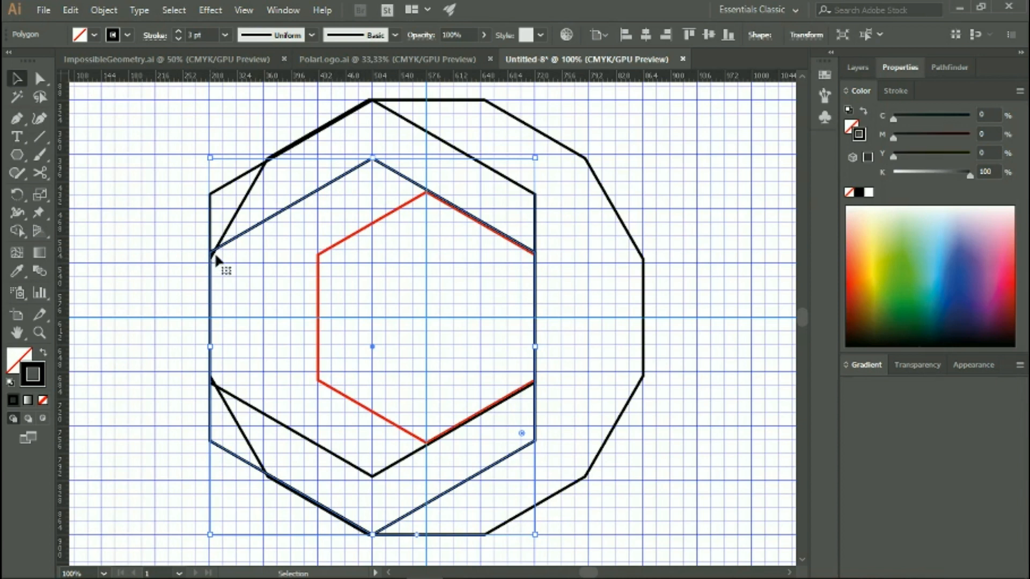
mouse_move(368, 164)
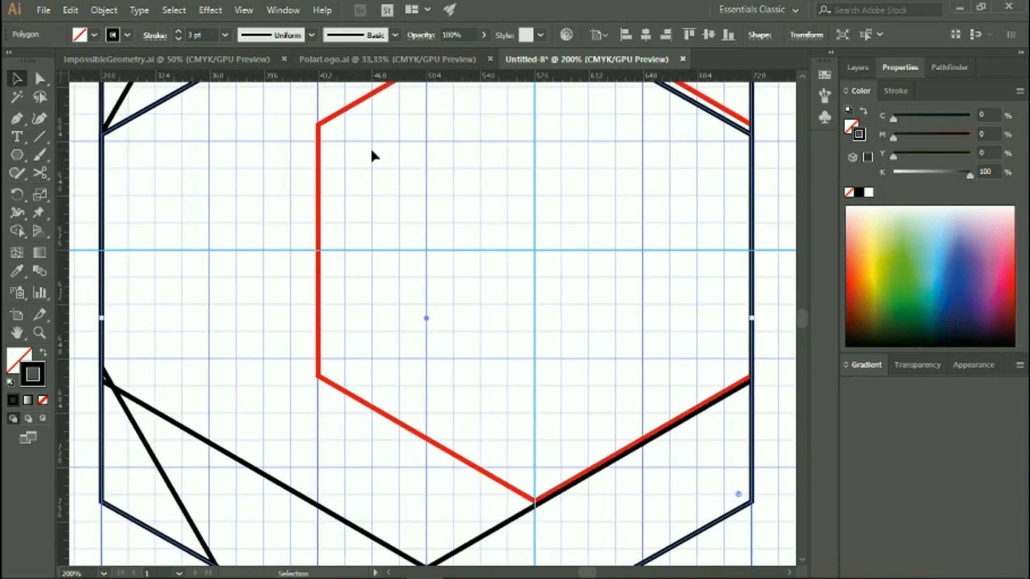
mouse_move(39, 156)
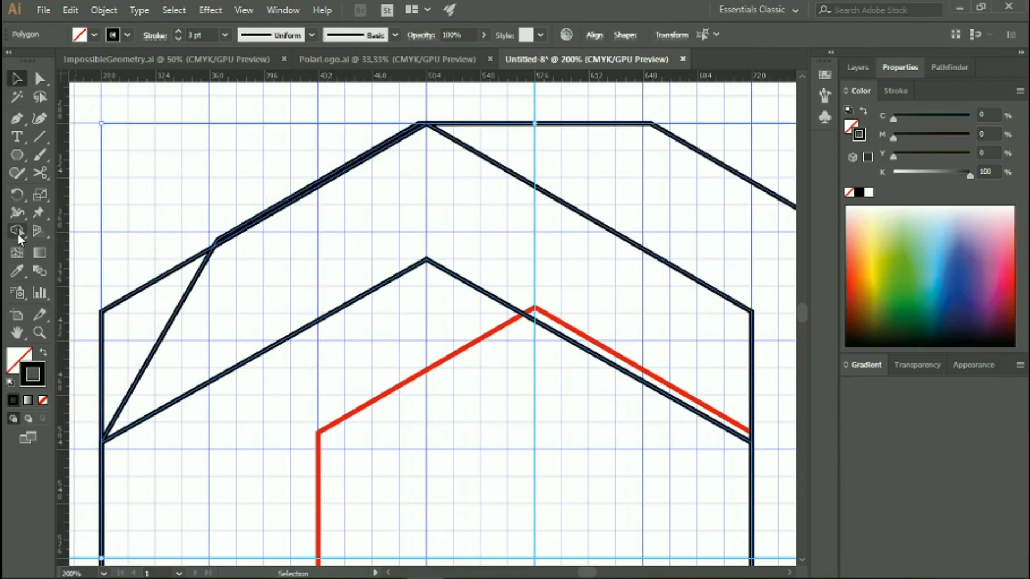
Step: Build the upper-left chevron segment from the overlapping hexagons with the Shape Builder
left_click(16, 230)
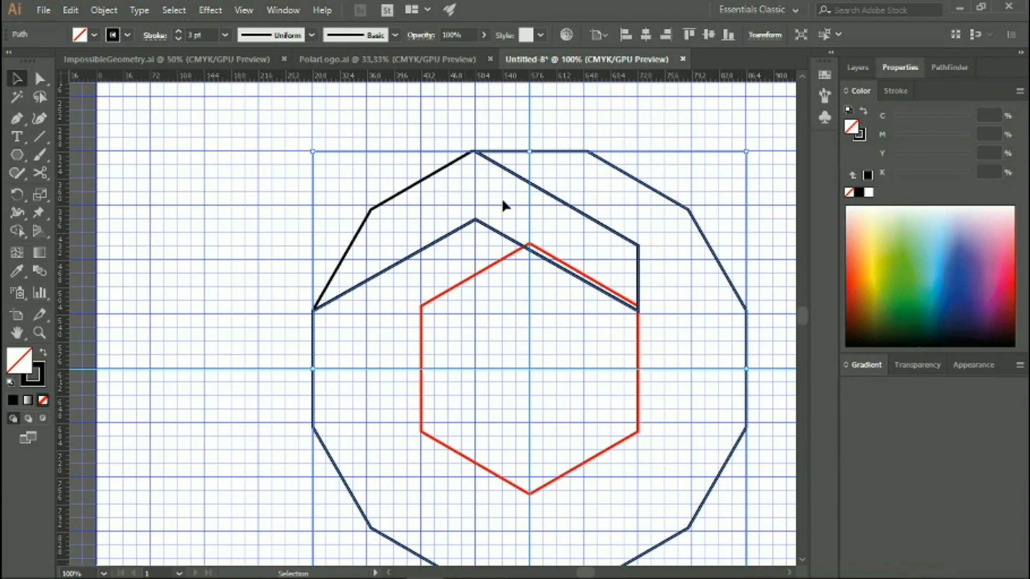
mouse_move(439, 250)
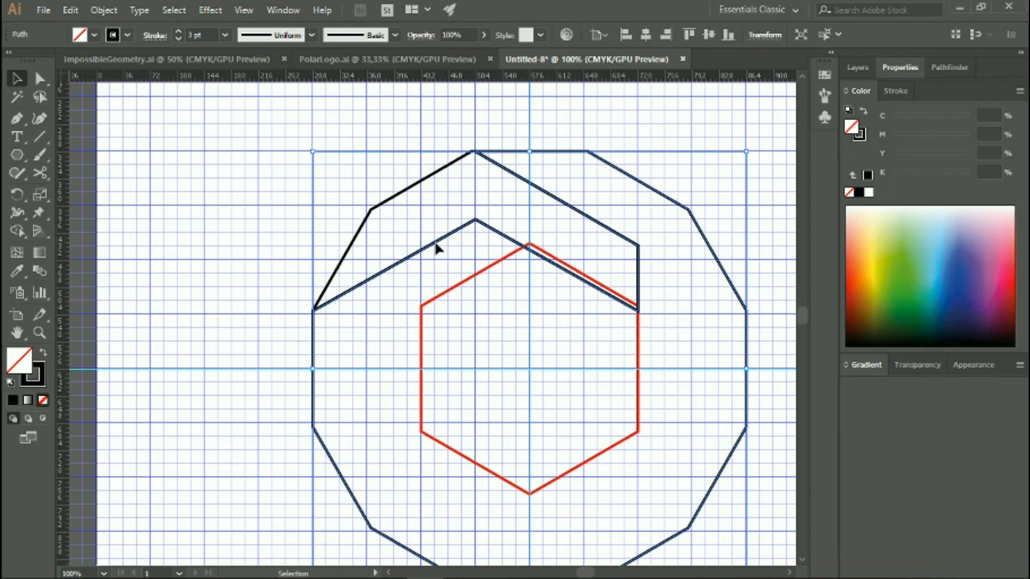
mouse_move(18, 194)
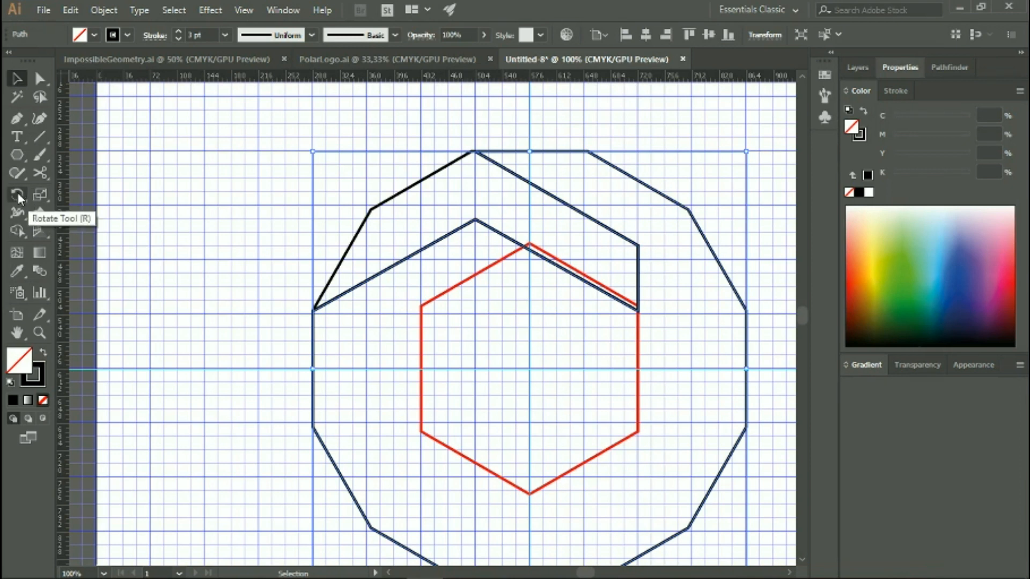
Step: Rotate a copy of the chevron 60° around the centre and repeat it with Ctrl+D to complete the ring
left_click(16, 195)
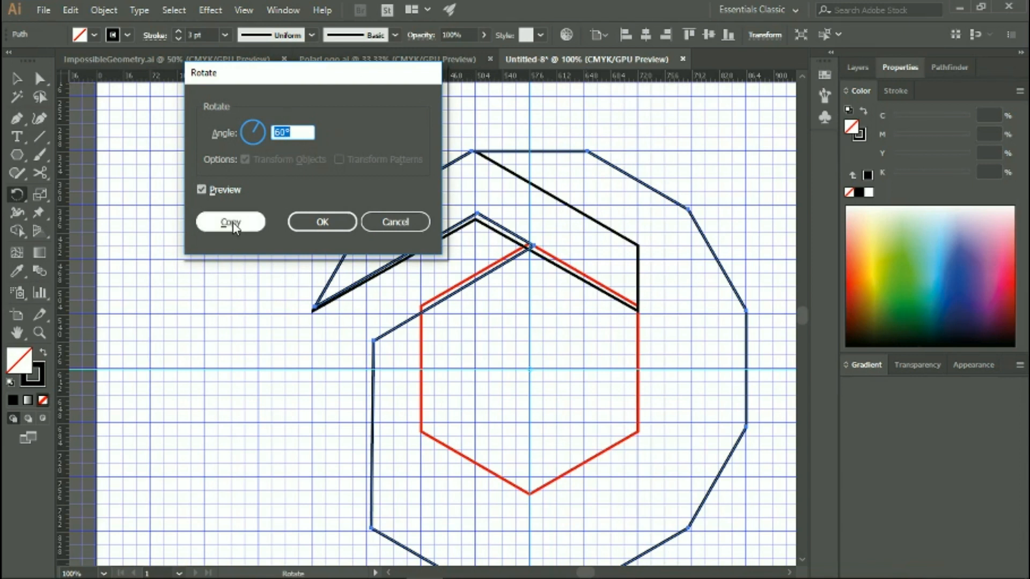
left_click(230, 221)
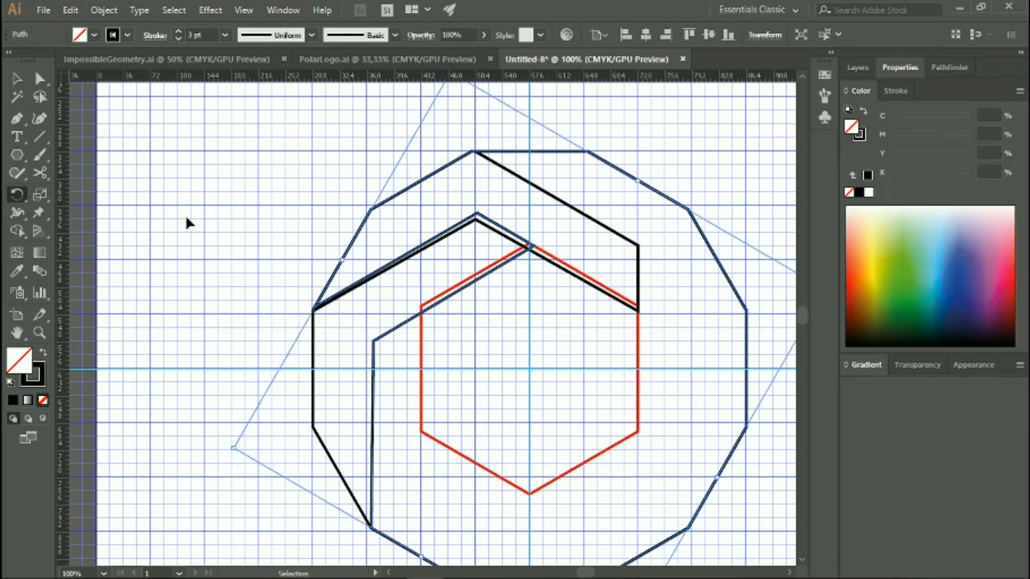
key("Ctrl+d")
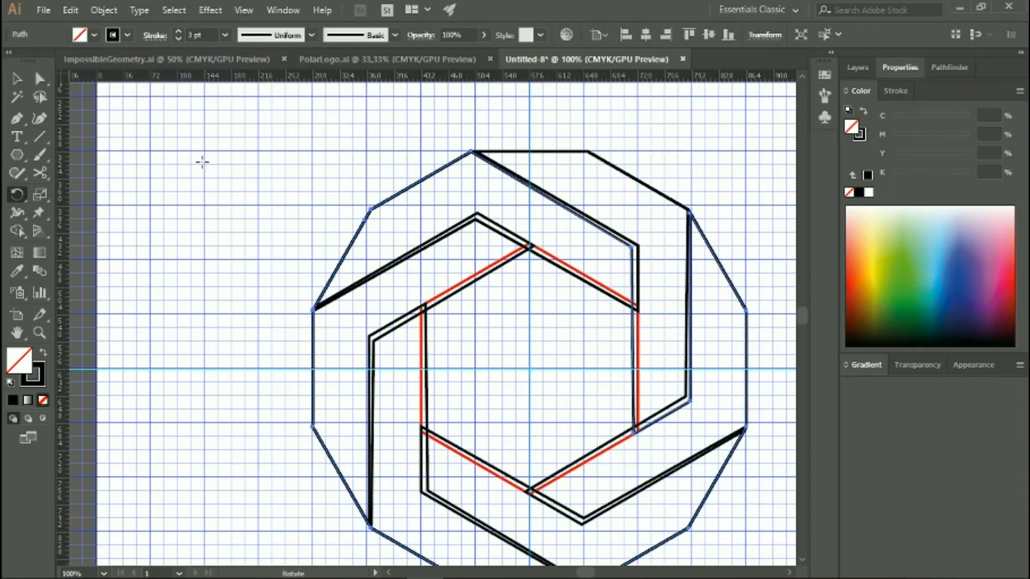
Step: Delete the red inner hexagon and merge the ring regions into six closed segment shapes
left_click(460, 289)
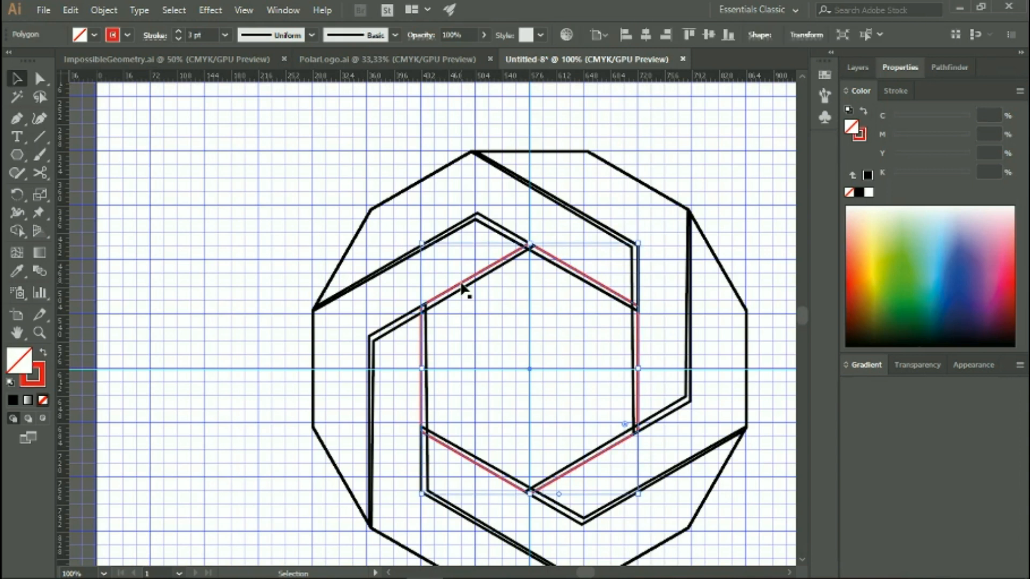
left_click(502, 300)
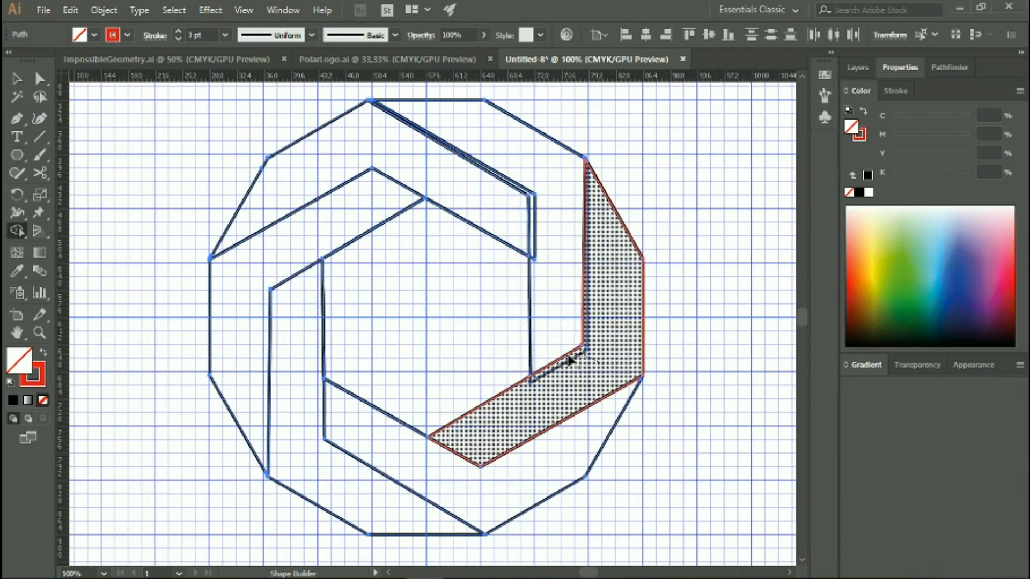
left_click(16, 78)
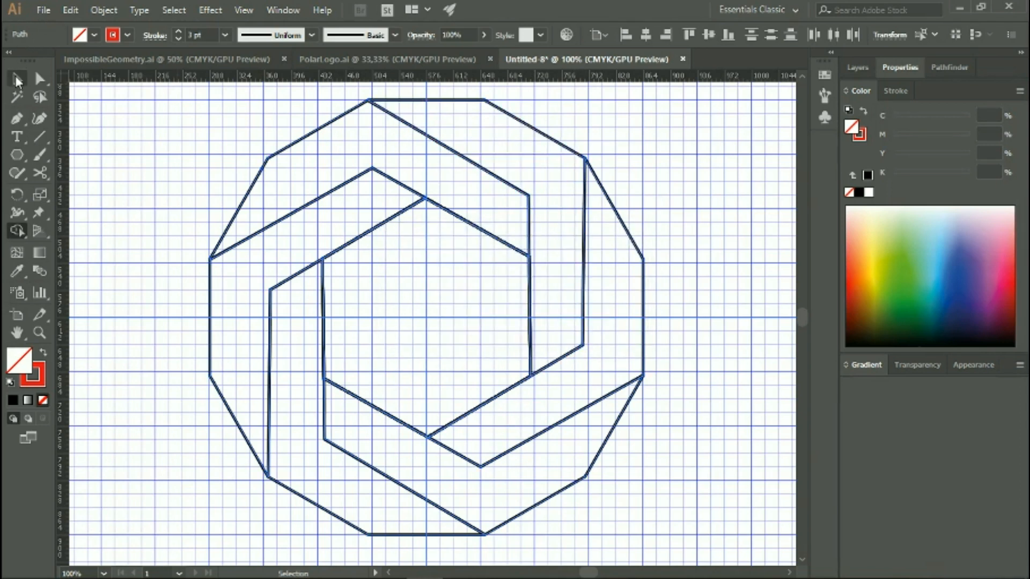
left_click(136, 223)
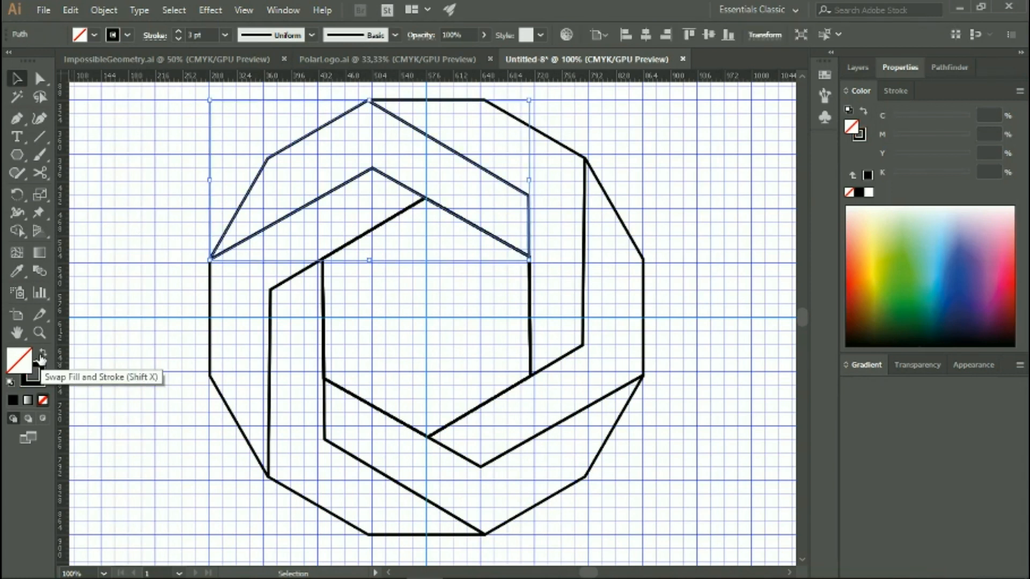
Step: Give the top segment a gradient fill angled along its length, then reverse its light and dark ends
left_click(39, 353)
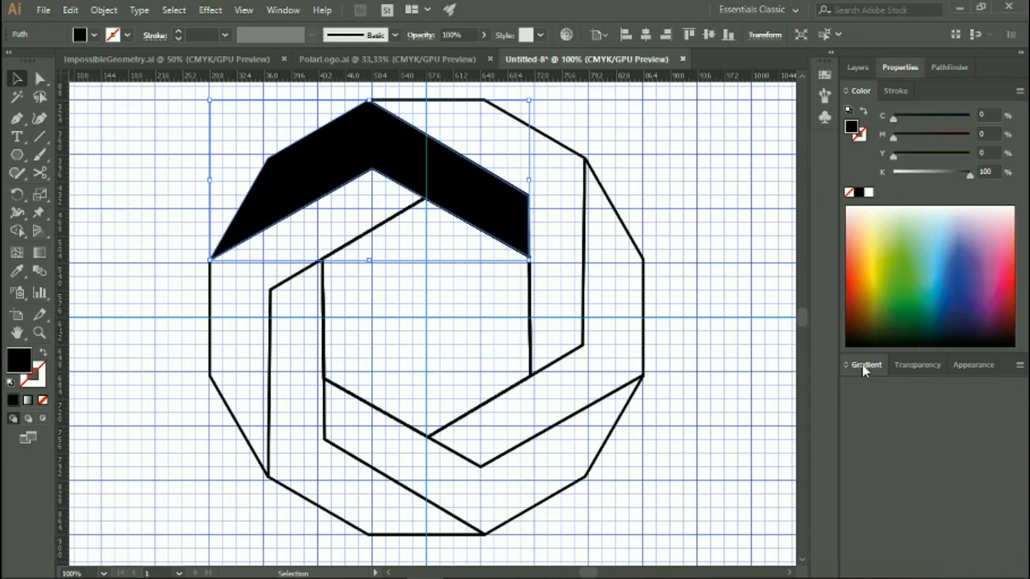
left_click(866, 365)
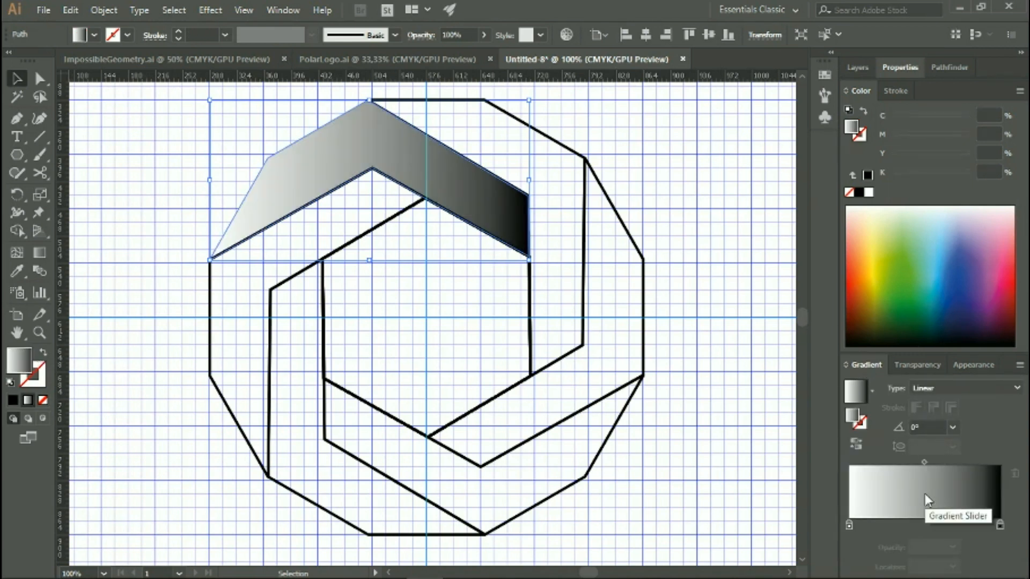
mouse_move(39, 255)
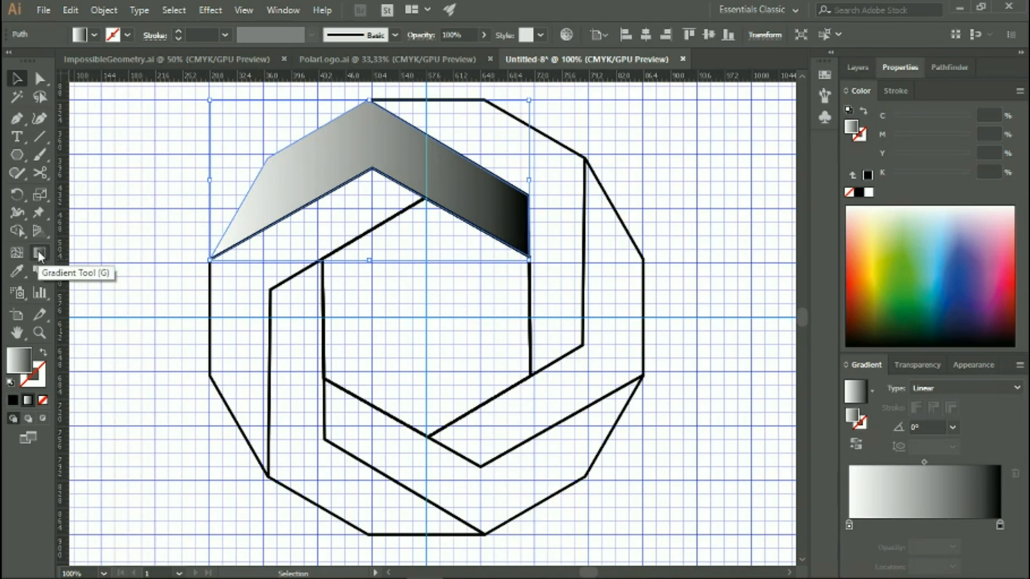
left_click(40, 254)
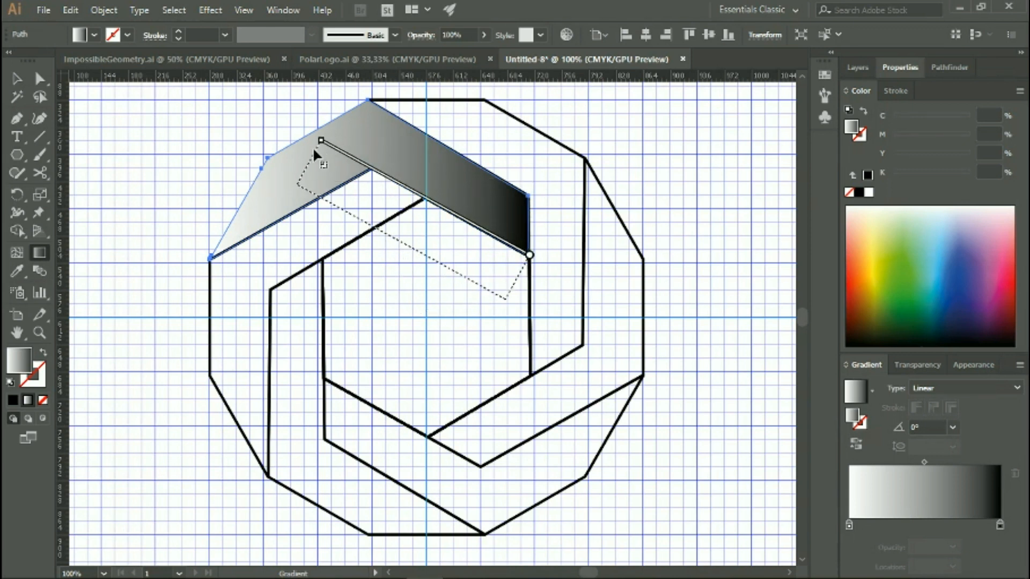
left_click_drag(320, 140, 244, 199)
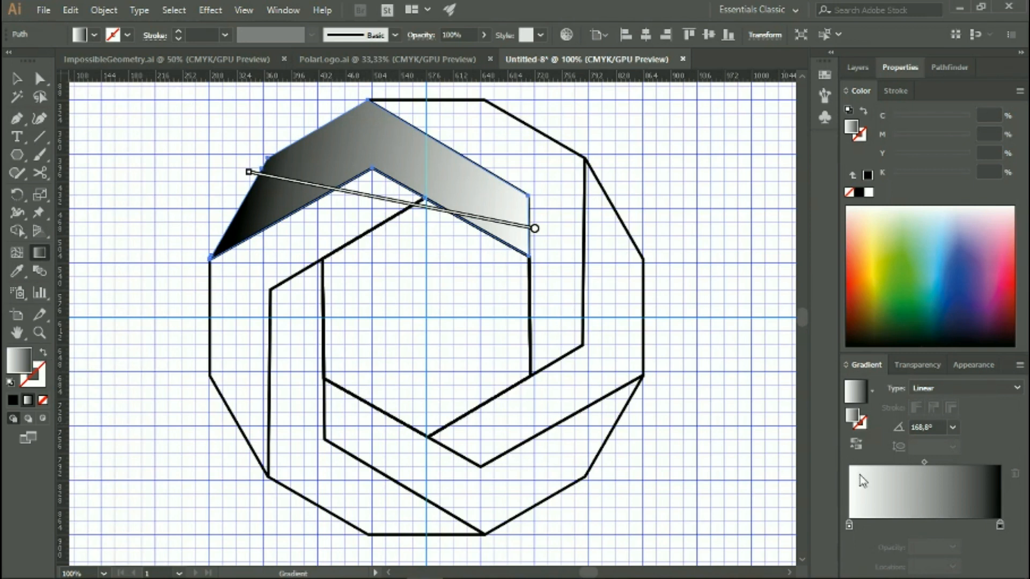
mouse_move(856, 444)
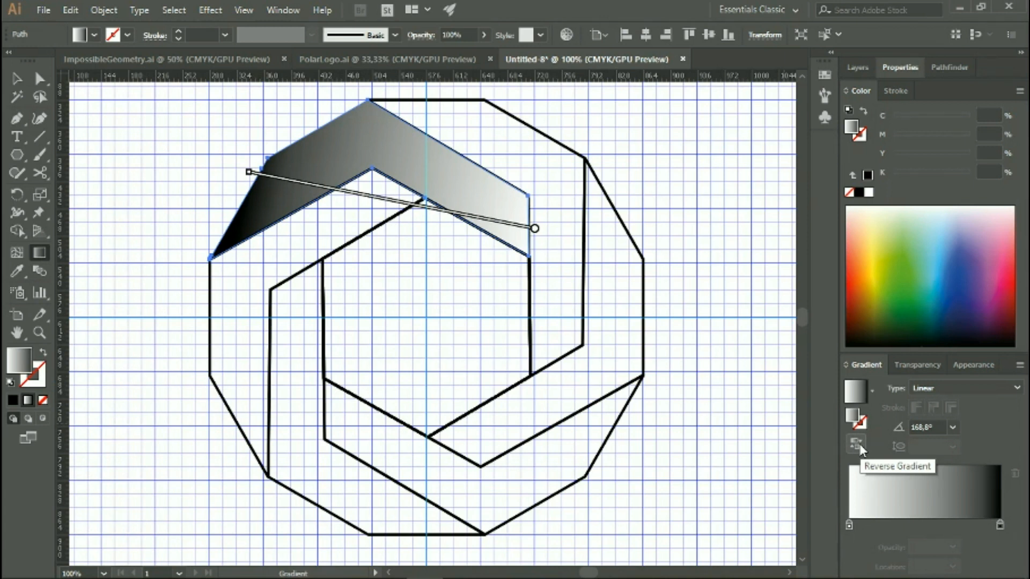
left_click(854, 444)
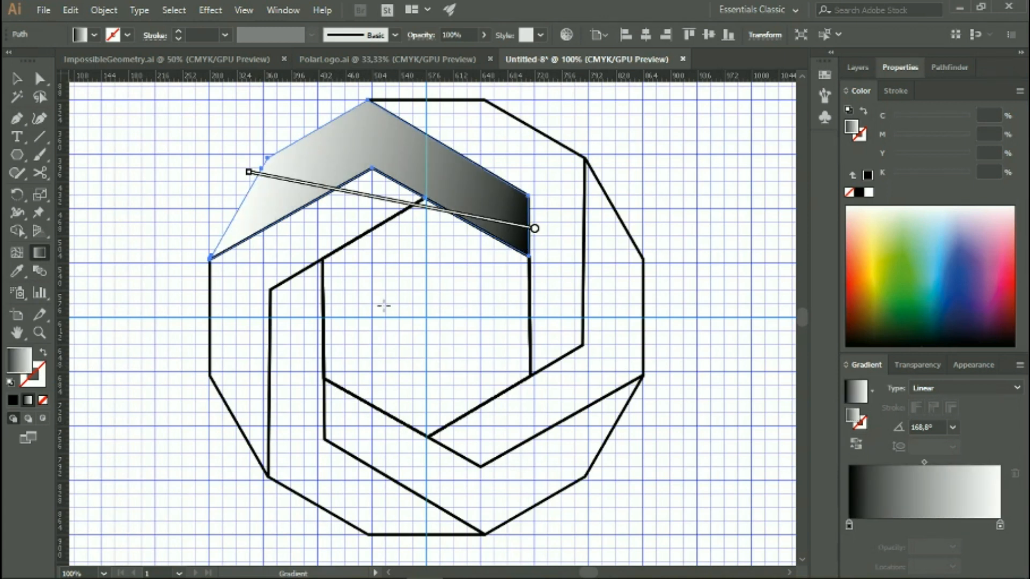
left_click(16, 78)
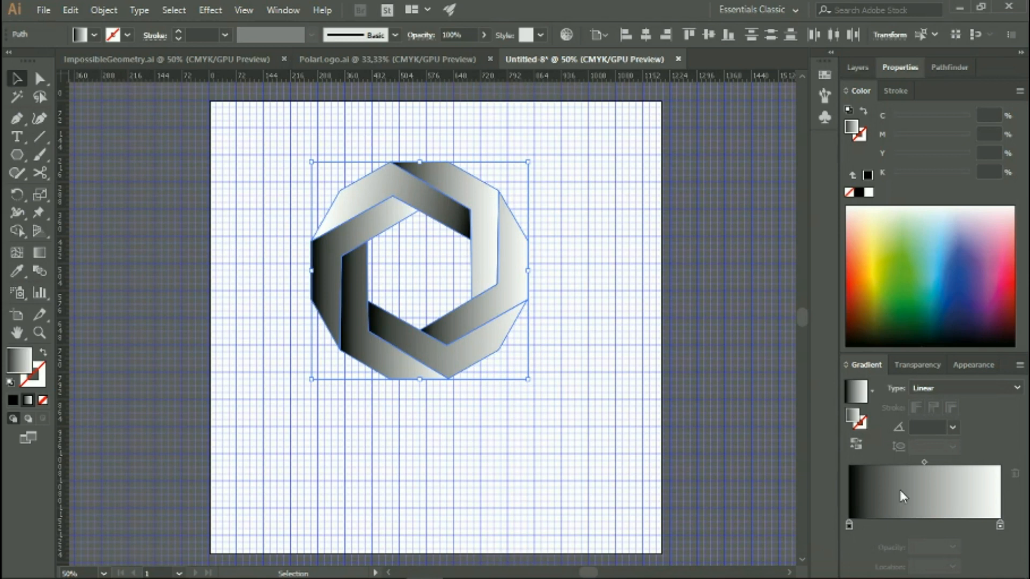
mouse_move(851, 525)
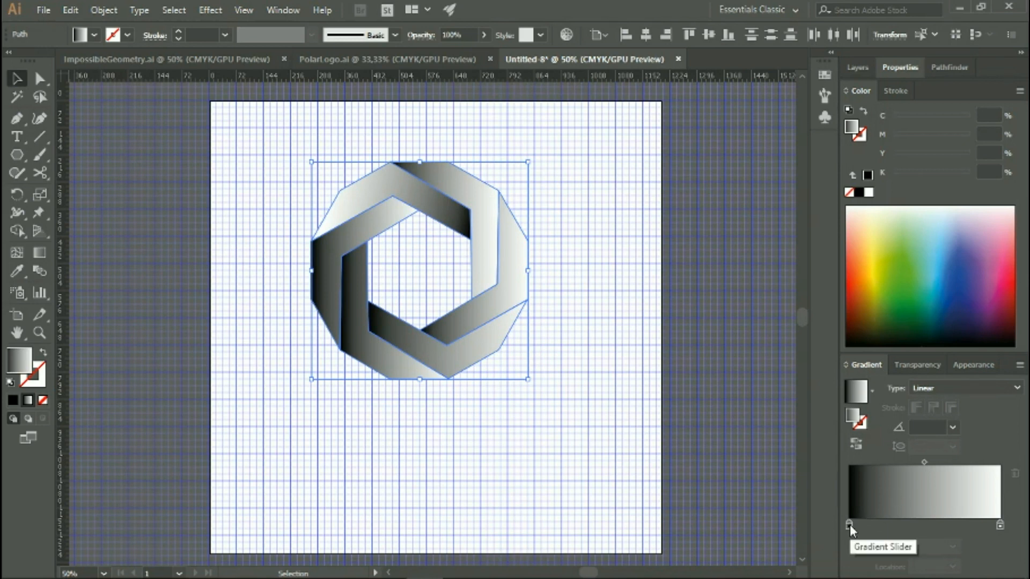
Step: Select the dark gradient stop and switch its colour mode to RGB for a light blue
left_click(850, 525)
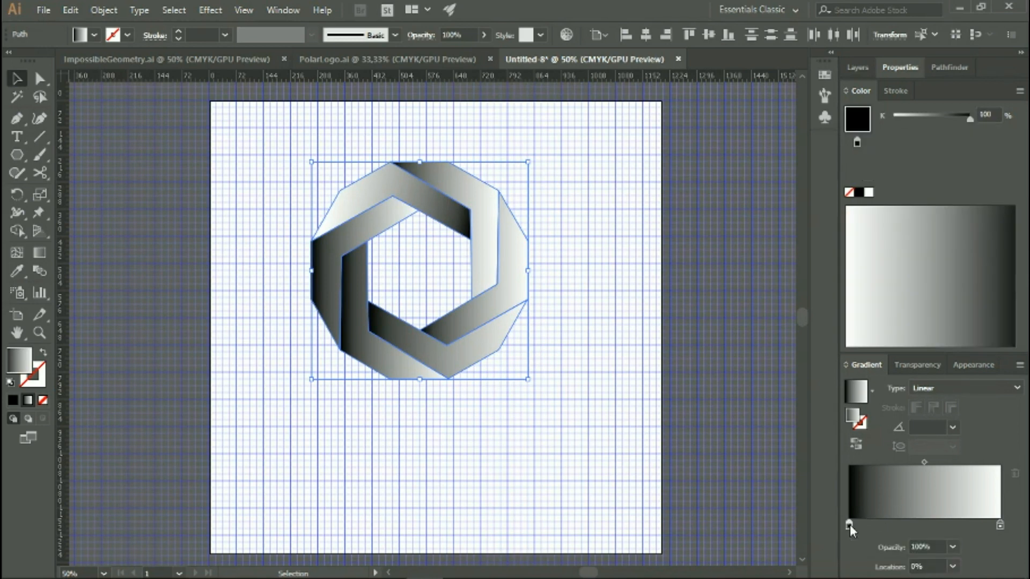
left_click(997, 308)
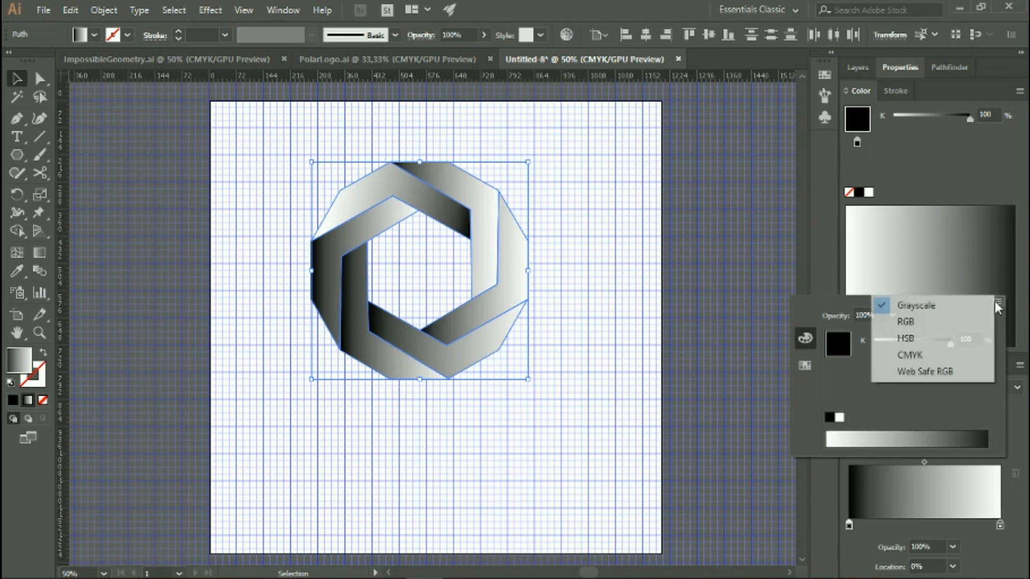
mouse_move(926, 322)
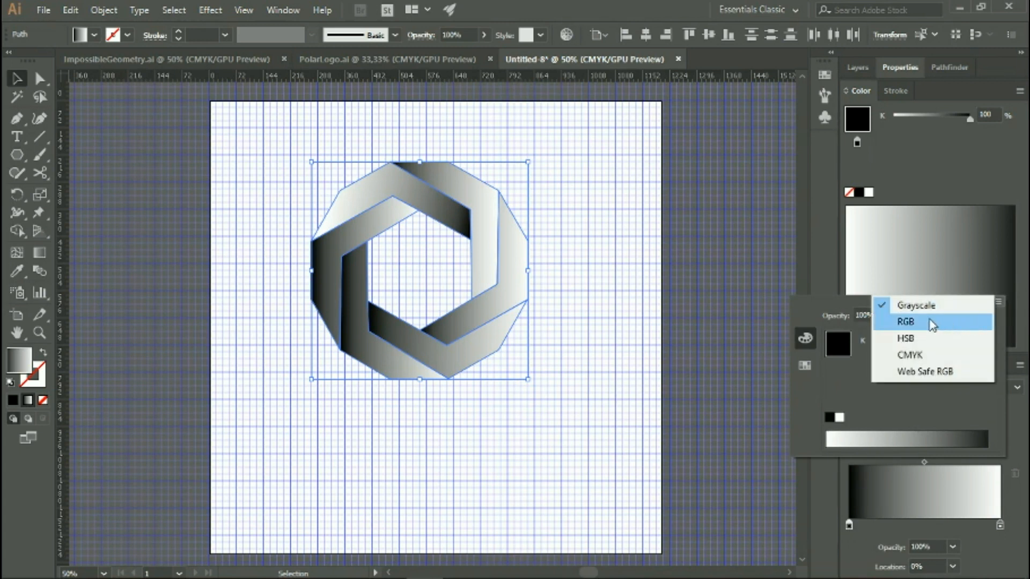
mouse_move(919, 326)
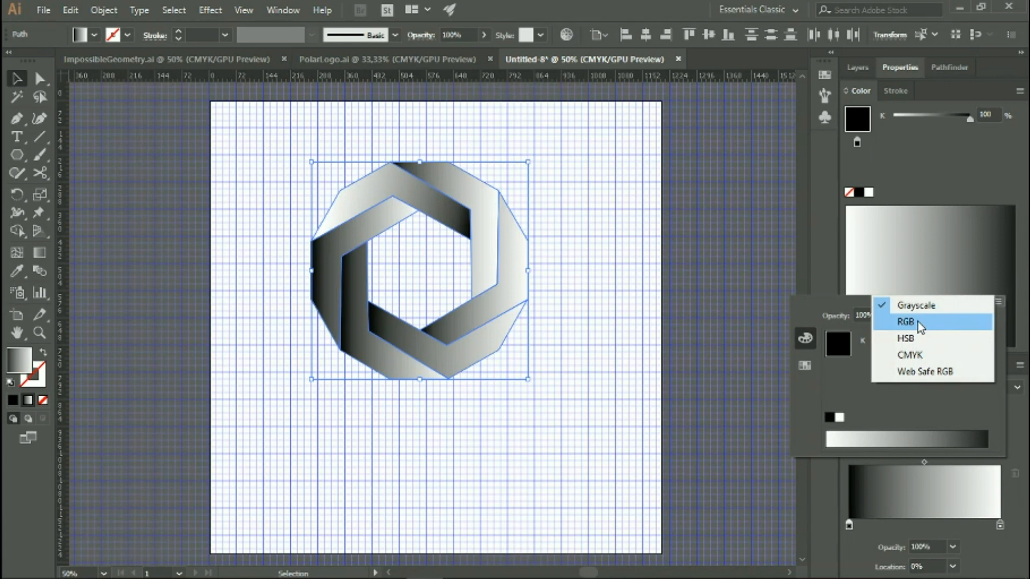
left_click(907, 322)
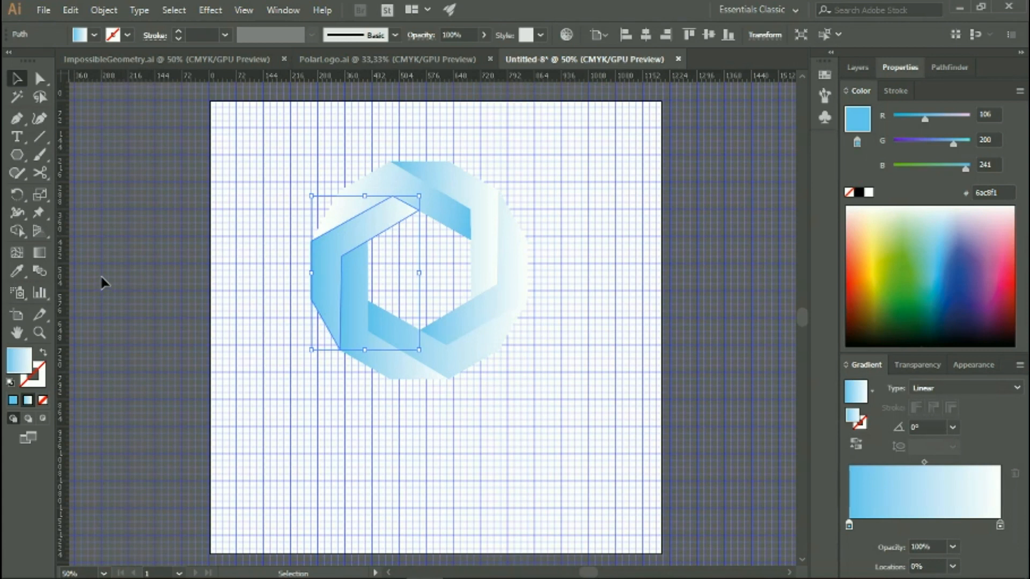
Step: Pick the Gradient Tool to adjust the blue gradients' direction on canvas
left_click(38, 252)
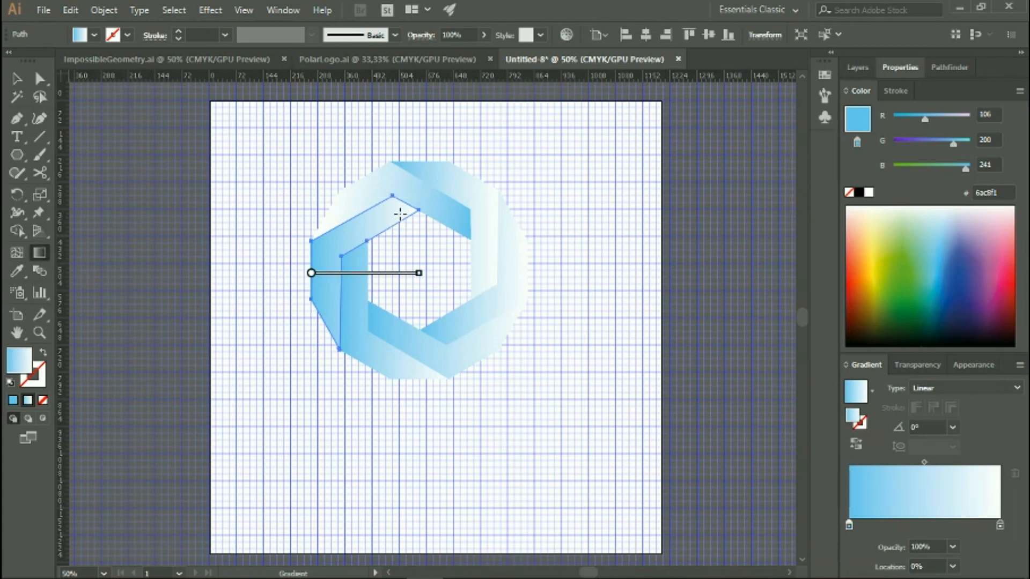
mouse_move(417, 211)
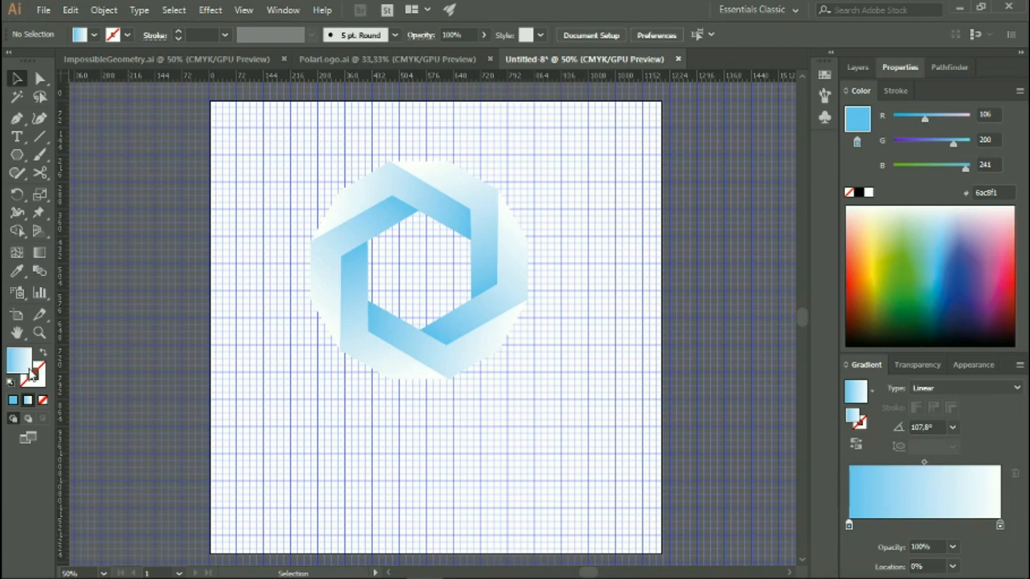
Step: Draw an artboard-sized rectangle filled solid dark navy 031014 behind the ring, then deselect
left_click(16, 154)
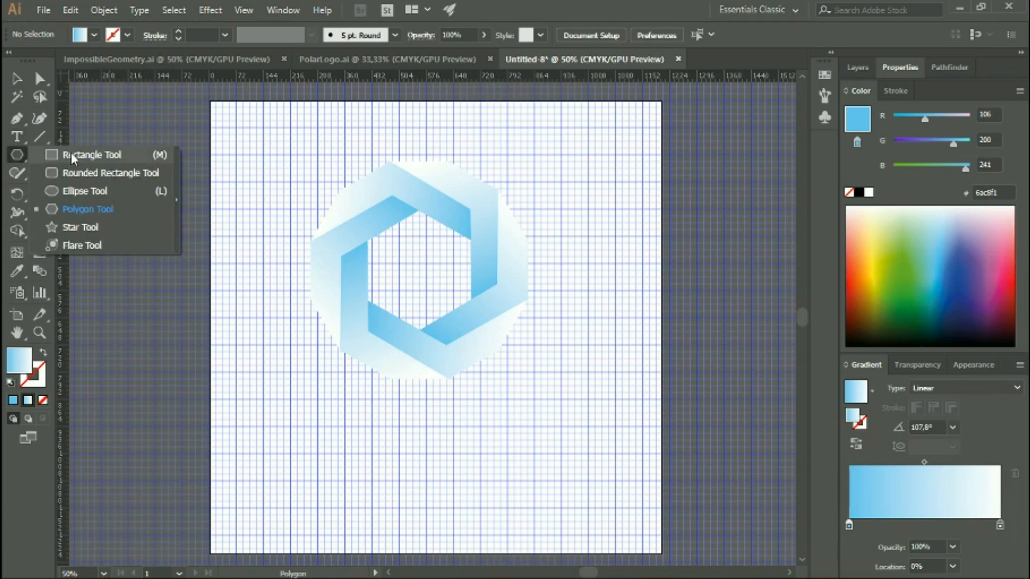
left_click(90, 154)
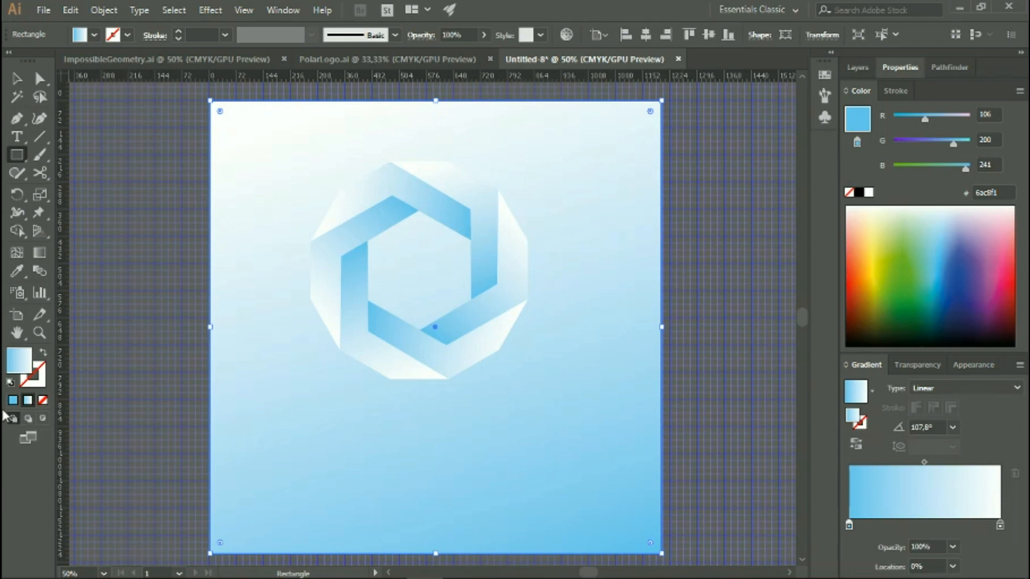
left_click(16, 359)
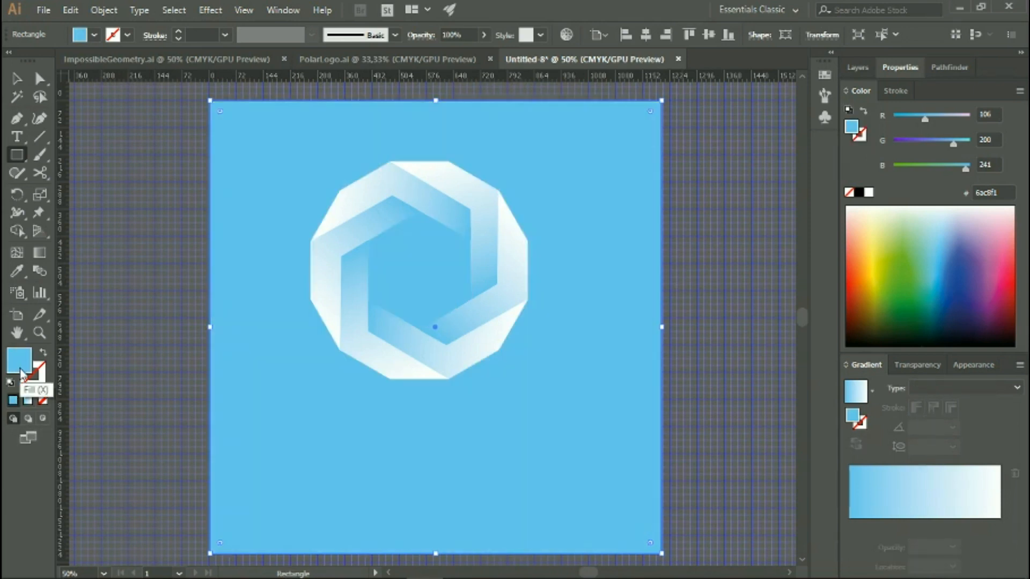
double_click(18, 361)
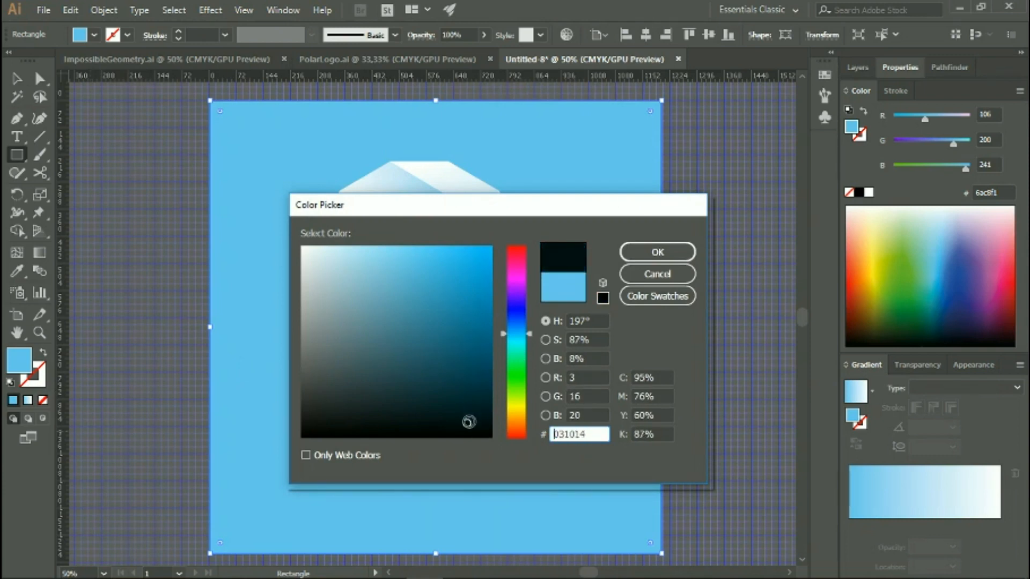
mouse_move(657, 251)
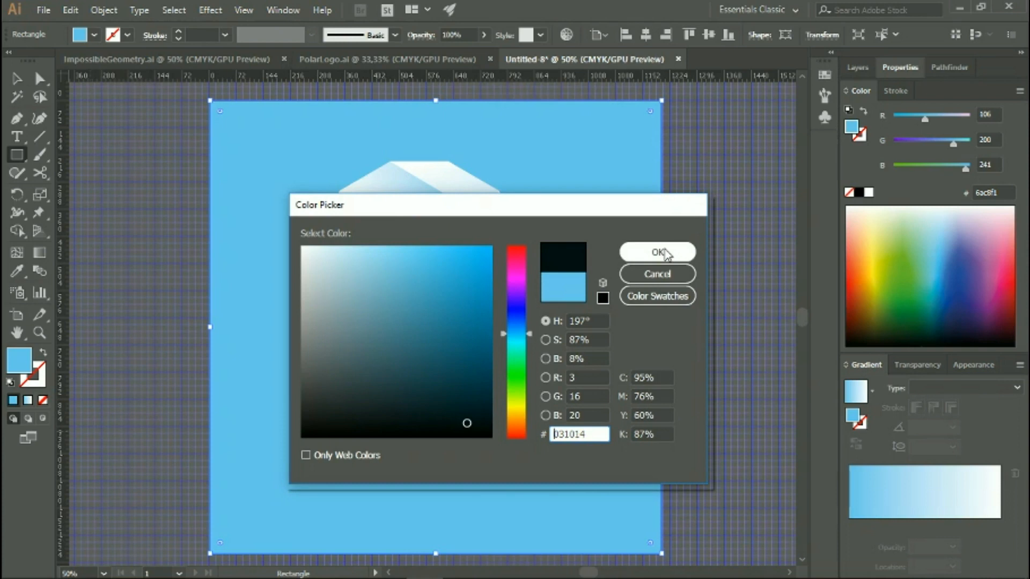
left_click(656, 252)
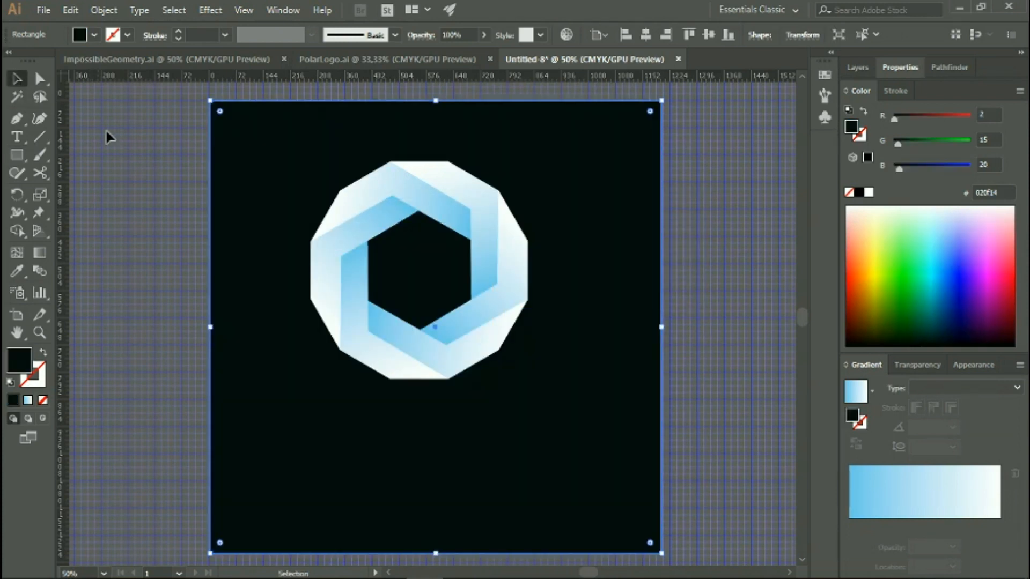
left_click(402, 226)
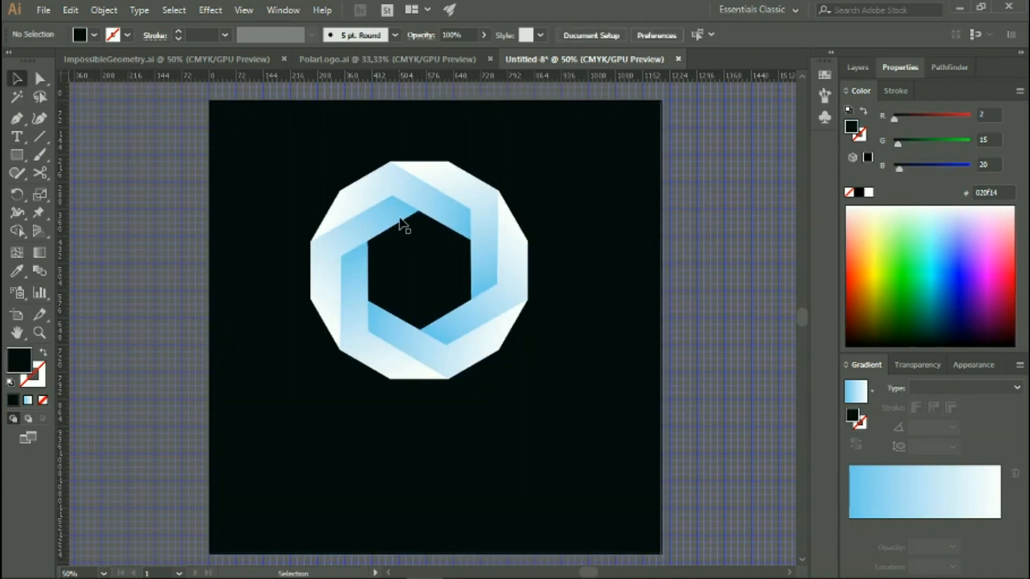
mouse_move(733, 168)
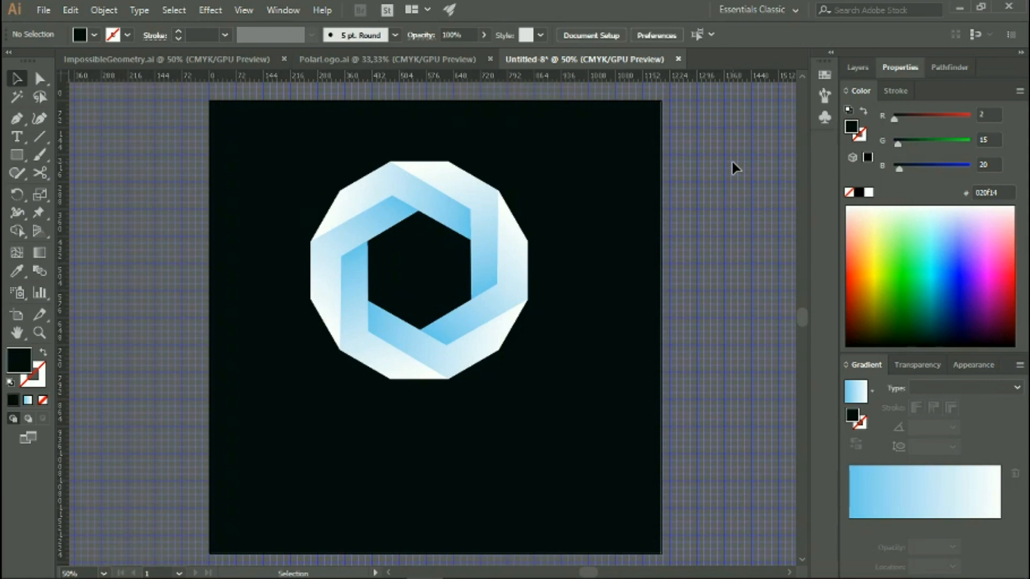